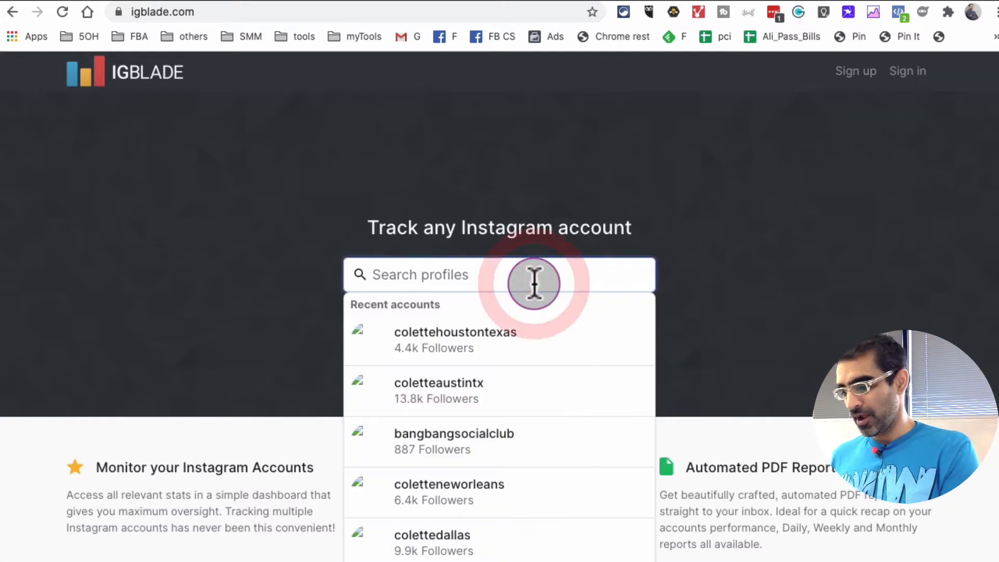
- Search IGBlade profiles for 'lewis' and pick the lewishowes account
type("lewis")
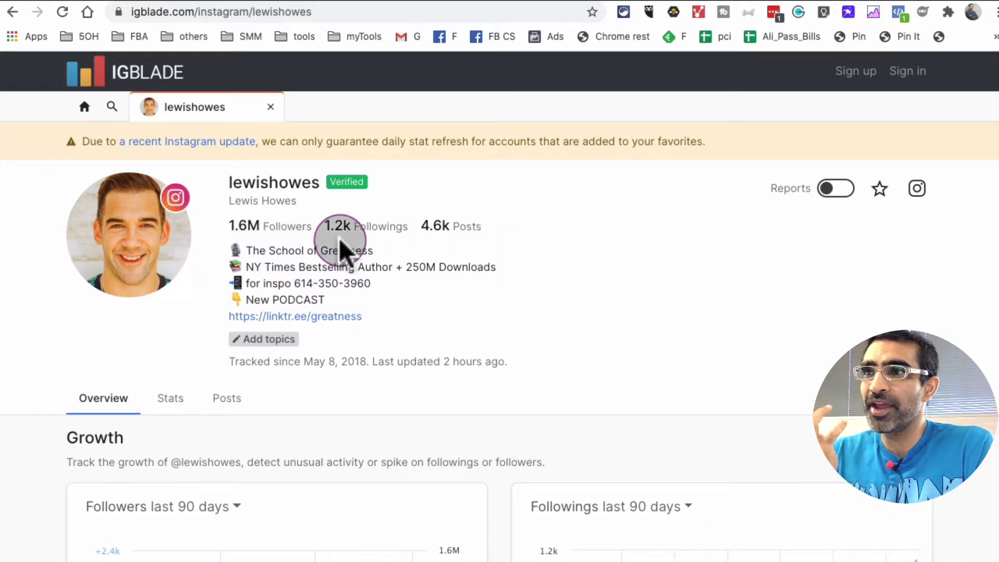
scroll("down", 3)
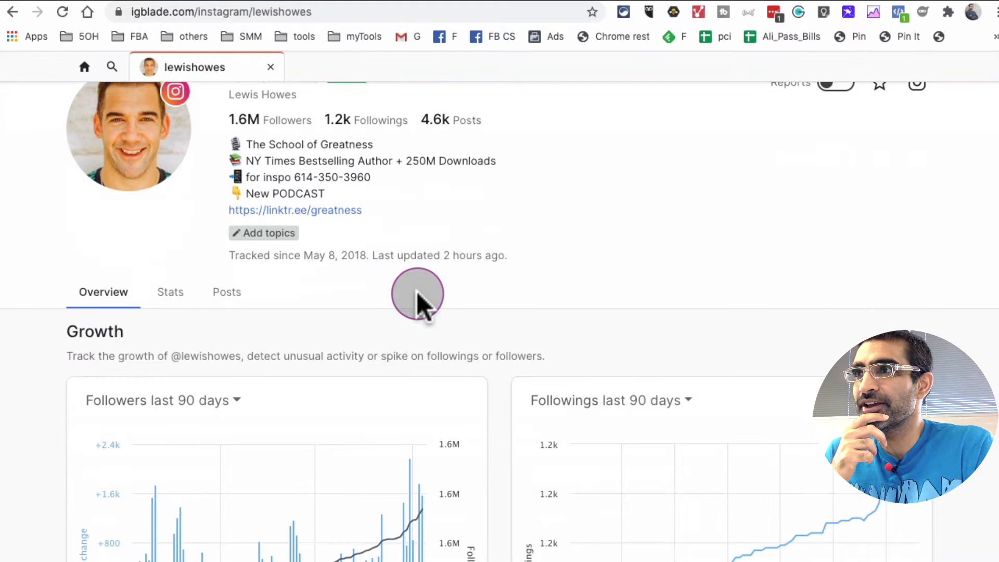
scroll("down", 3)
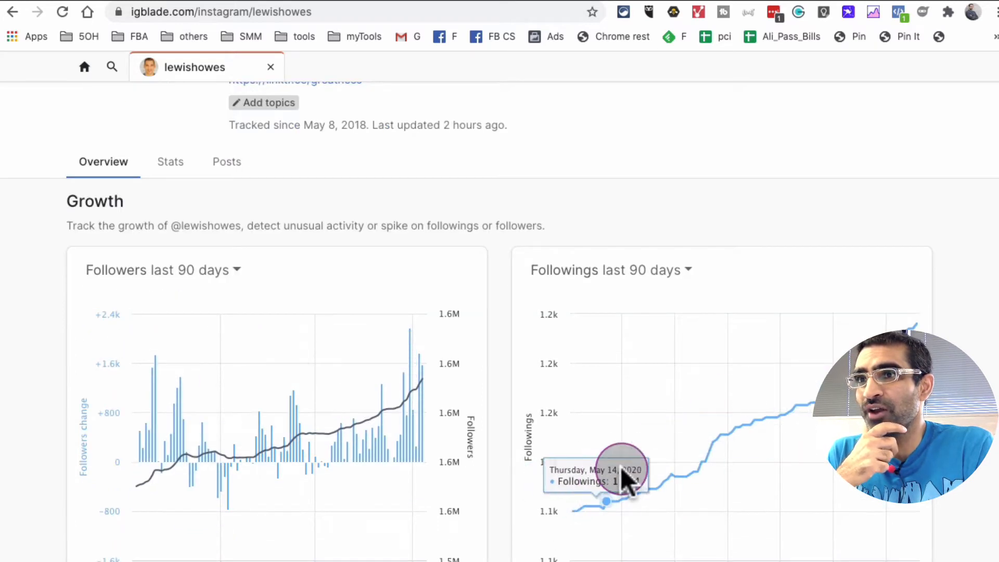
scroll("down", 3)
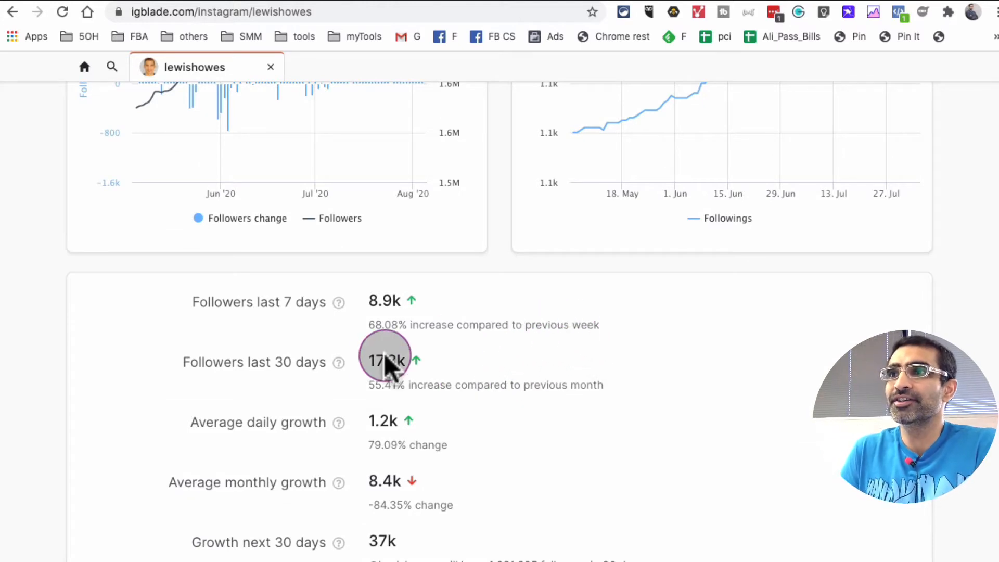
mouse_move(366, 324)
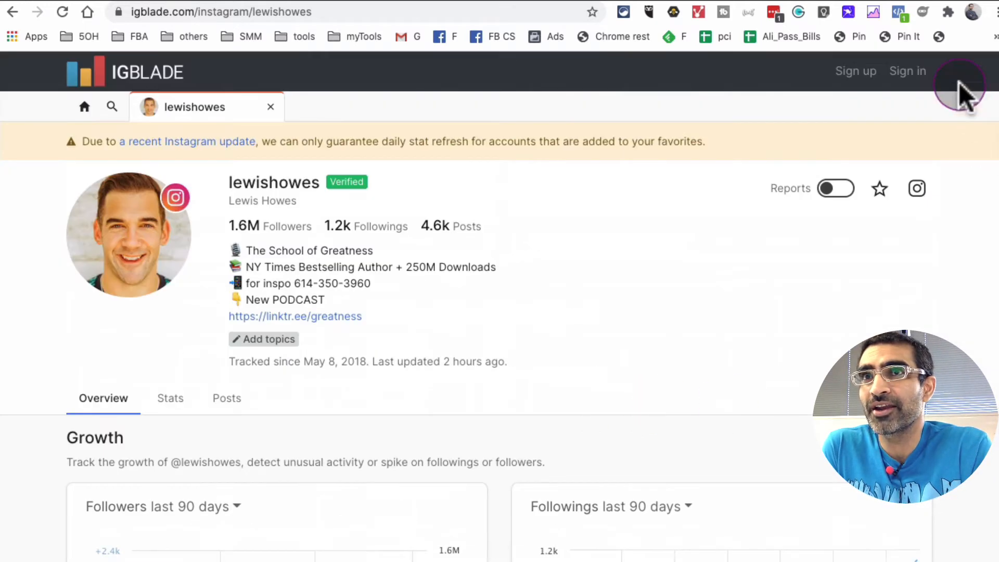
mouse_move(916, 118)
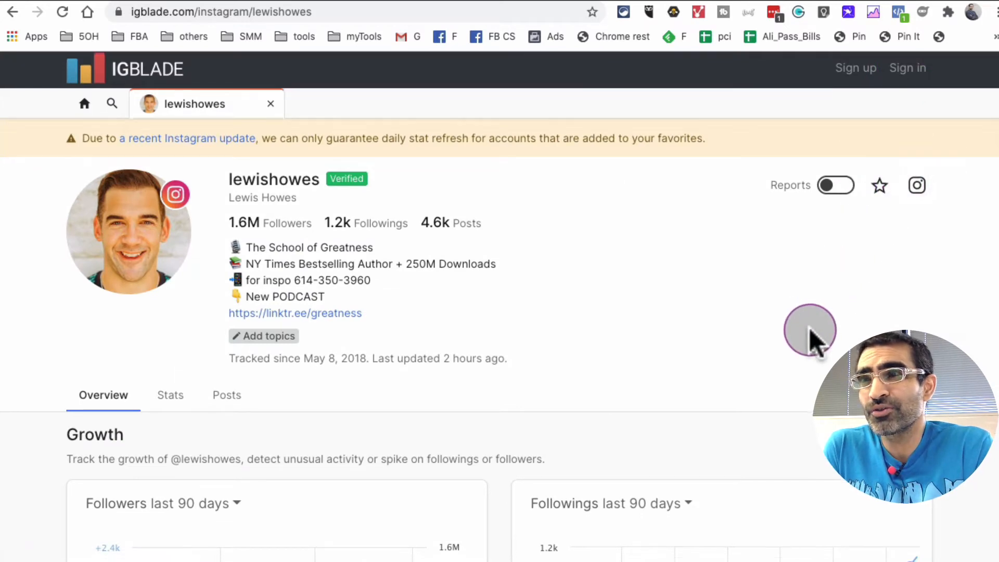
scroll("down", 3)
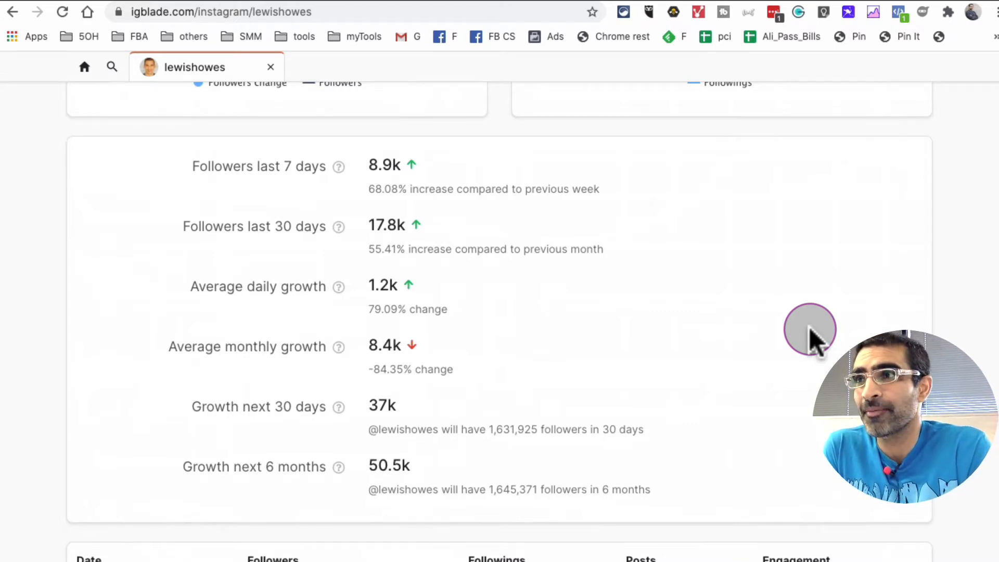
scroll("down", 3)
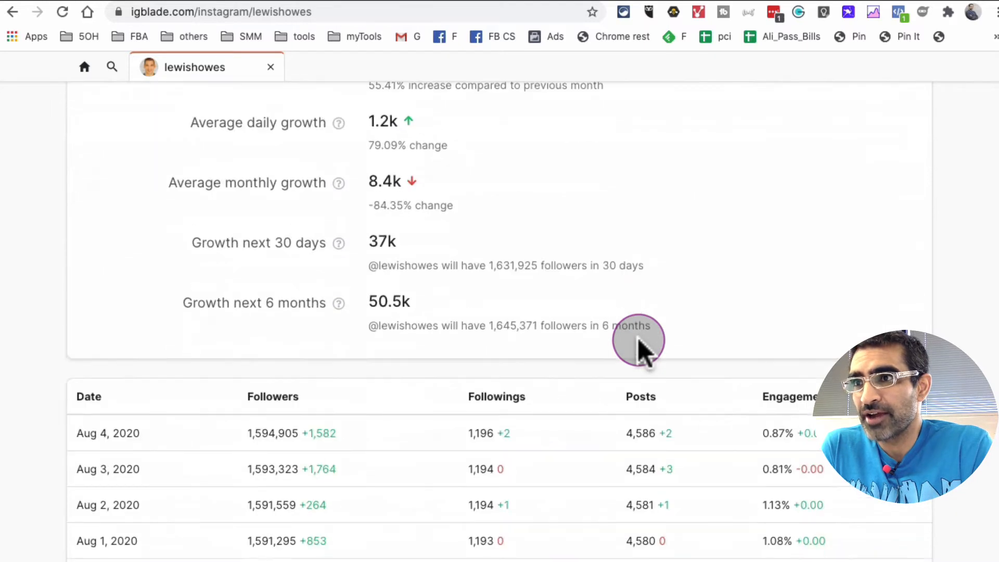
scroll("down", 3)
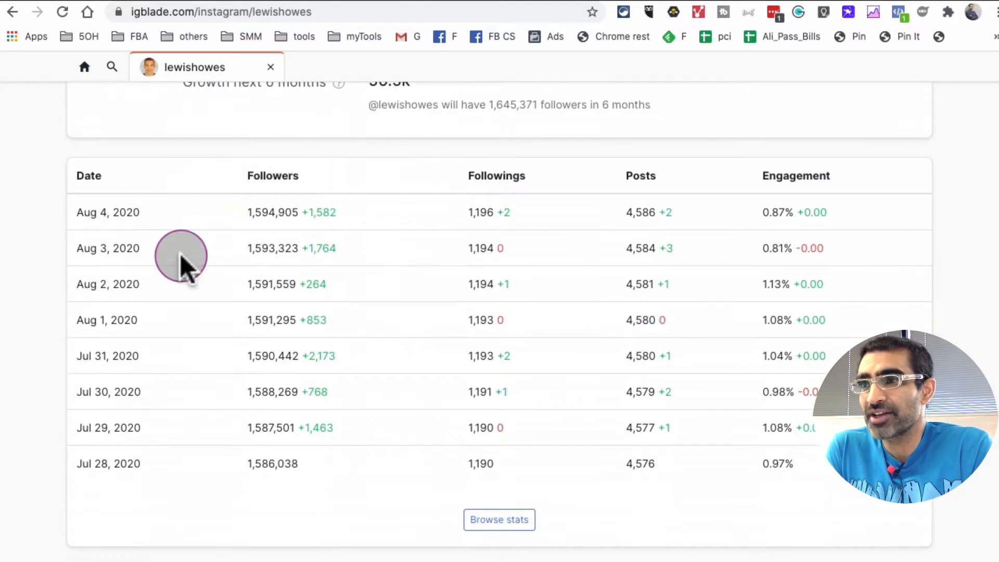
mouse_move(442, 346)
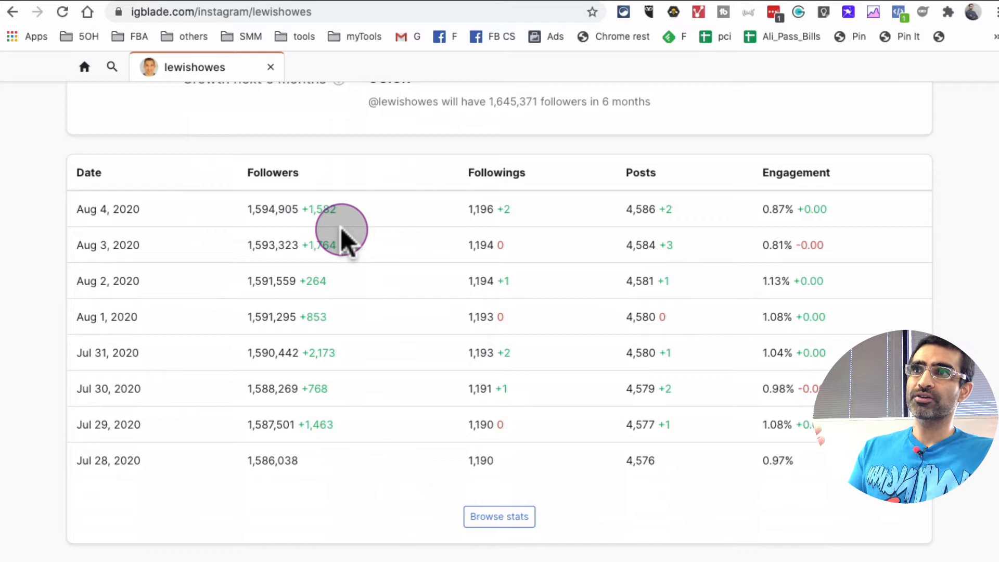
mouse_move(353, 457)
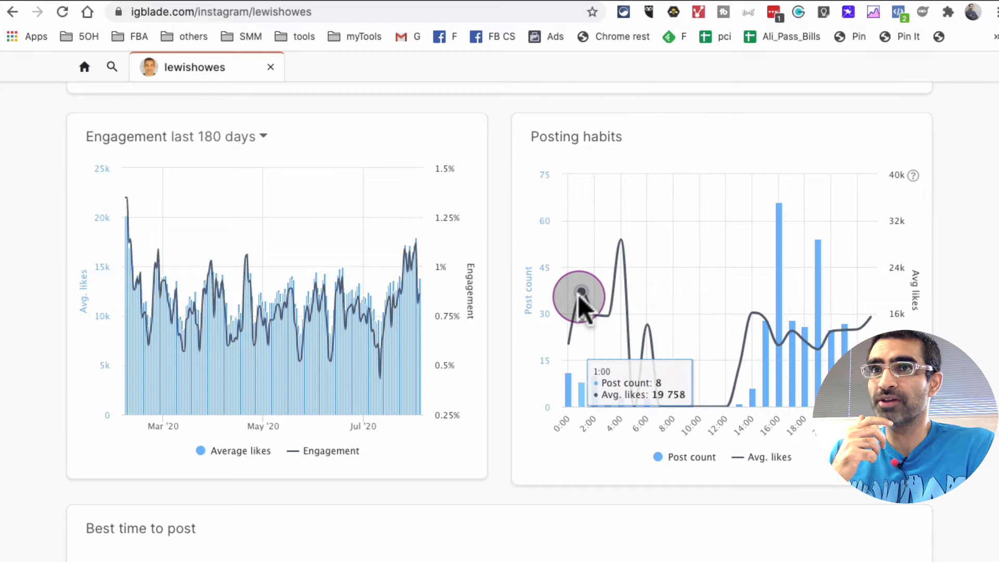
scroll("down", 3)
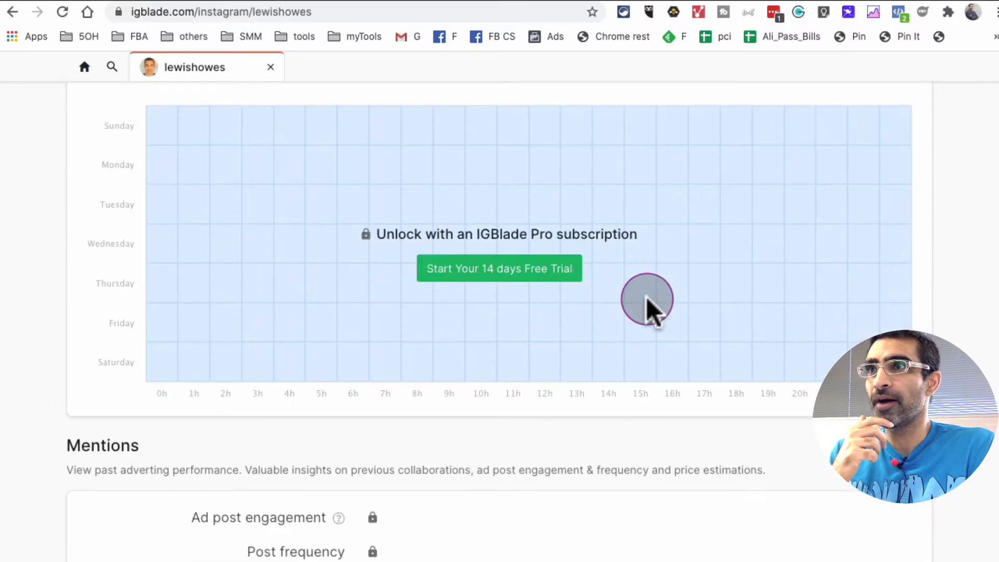
mouse_move(595, 239)
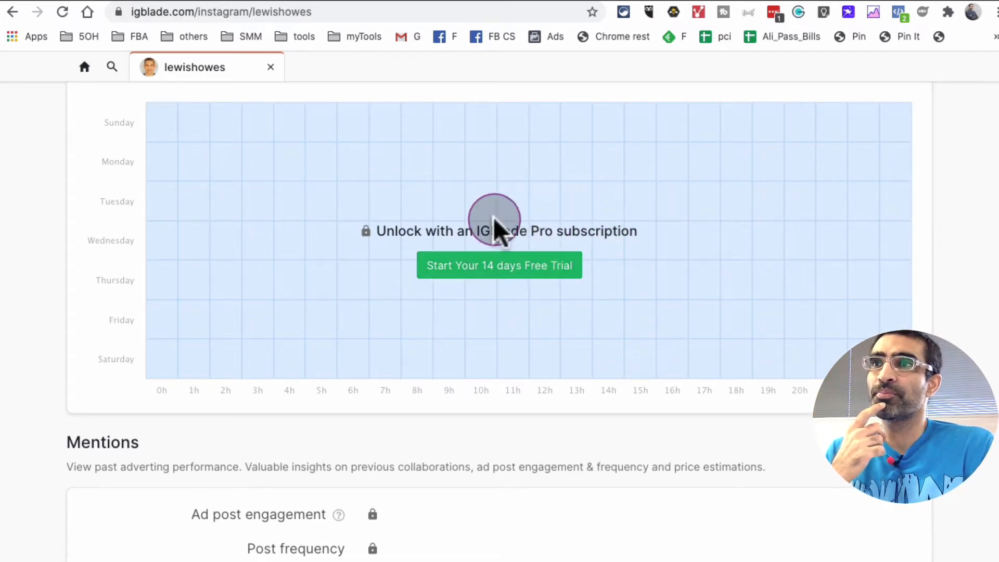
scroll("down", 3)
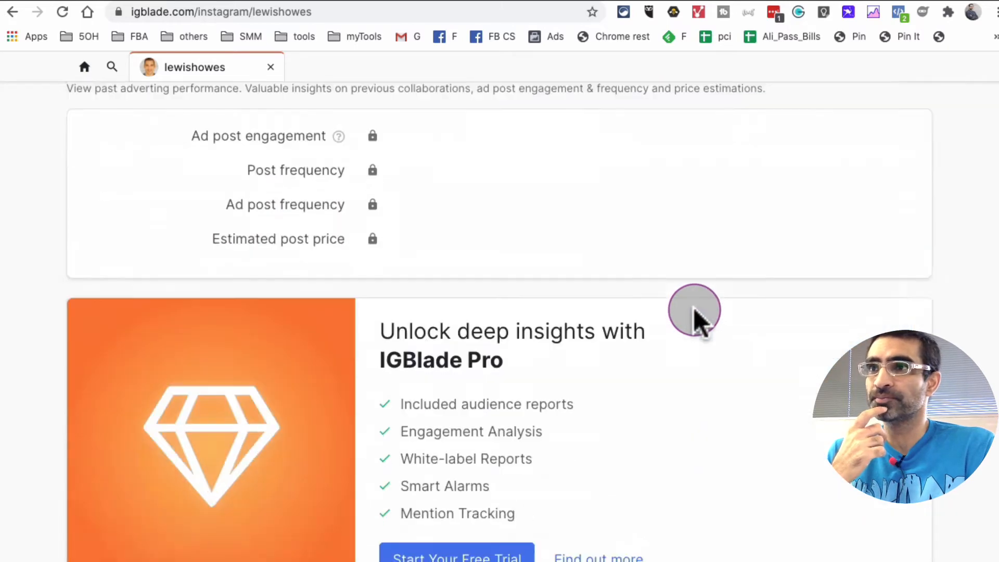
scroll("down", 3)
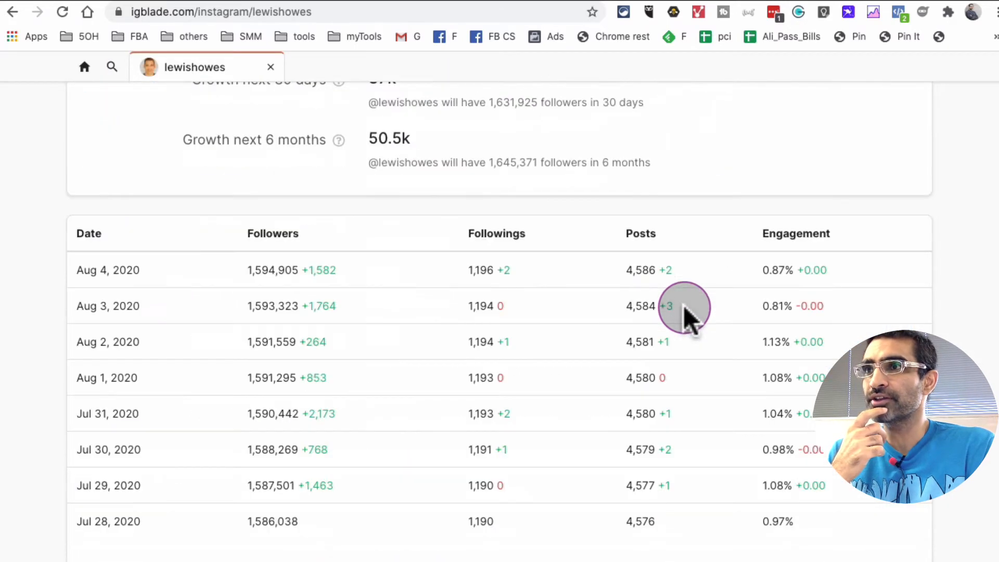
scroll("down", 3)
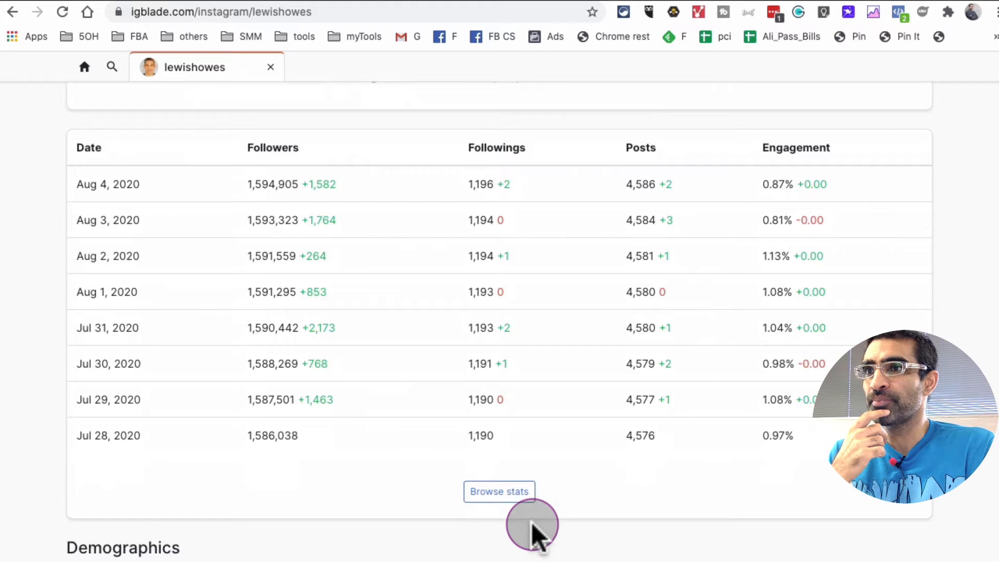
- Browse the Stats tab's 90-day daily table of followers, followings, posts and engagement from May to August 2020
left_click(499, 491)
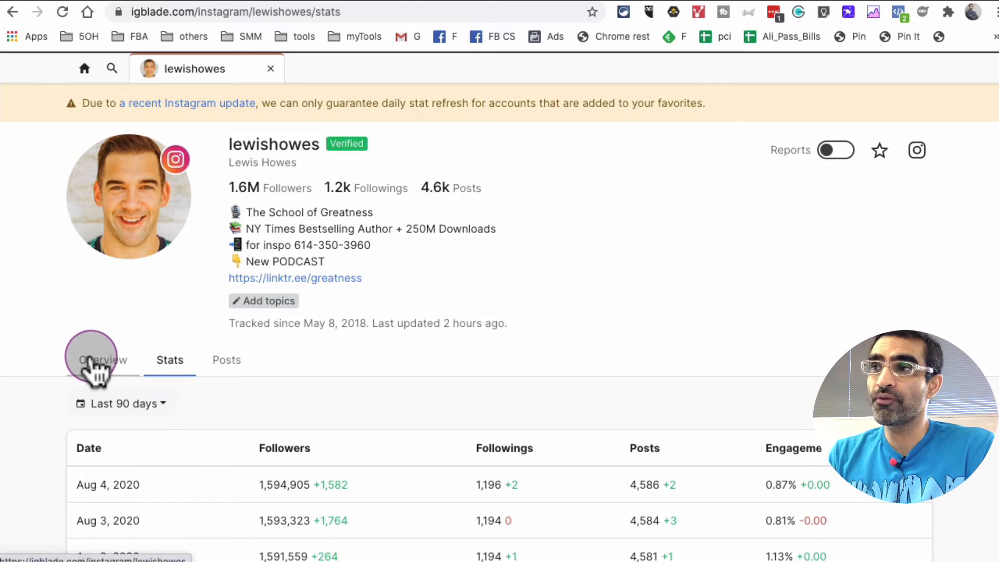
mouse_move(169, 359)
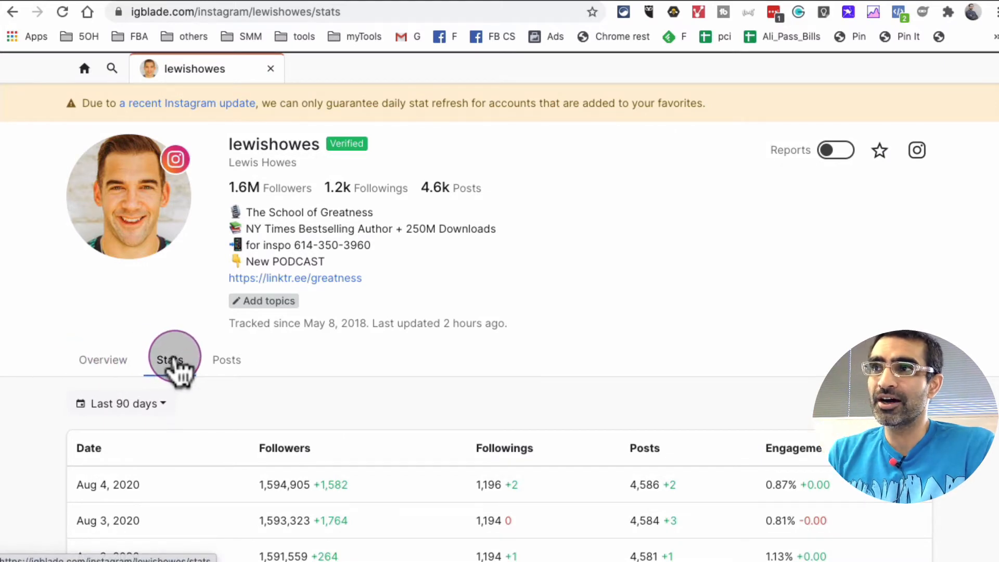
scroll("down", 3)
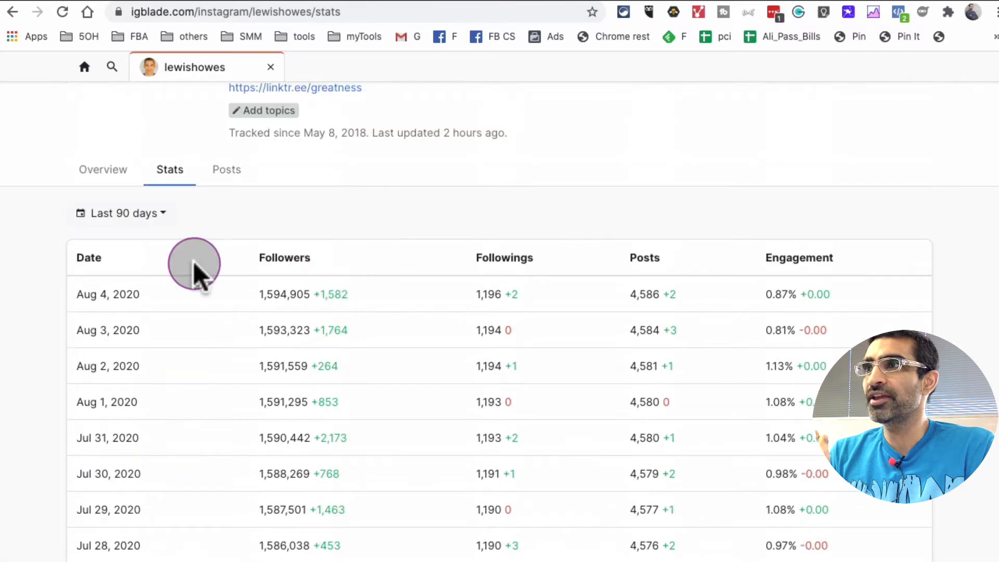
left_click(121, 212)
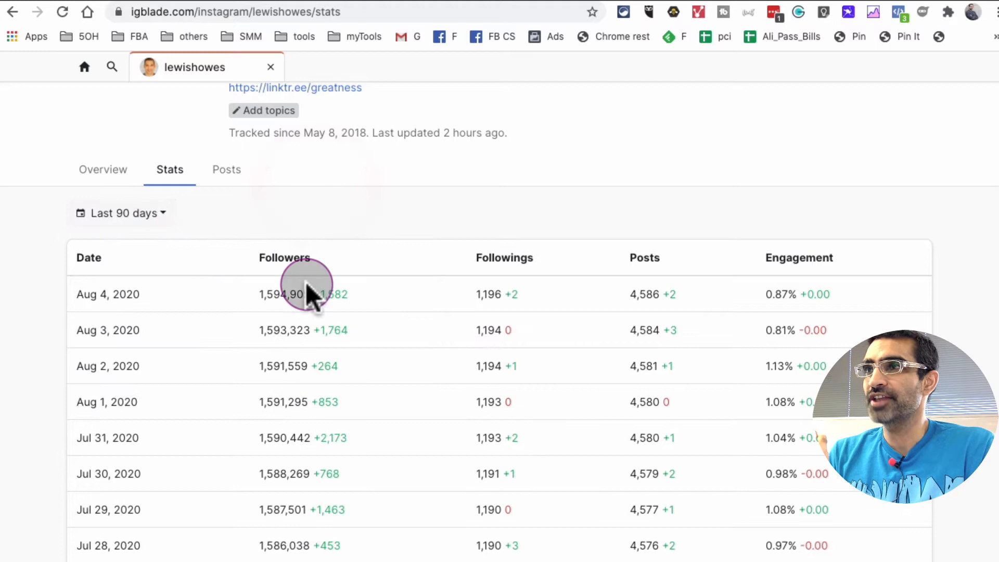
scroll("down", 3)
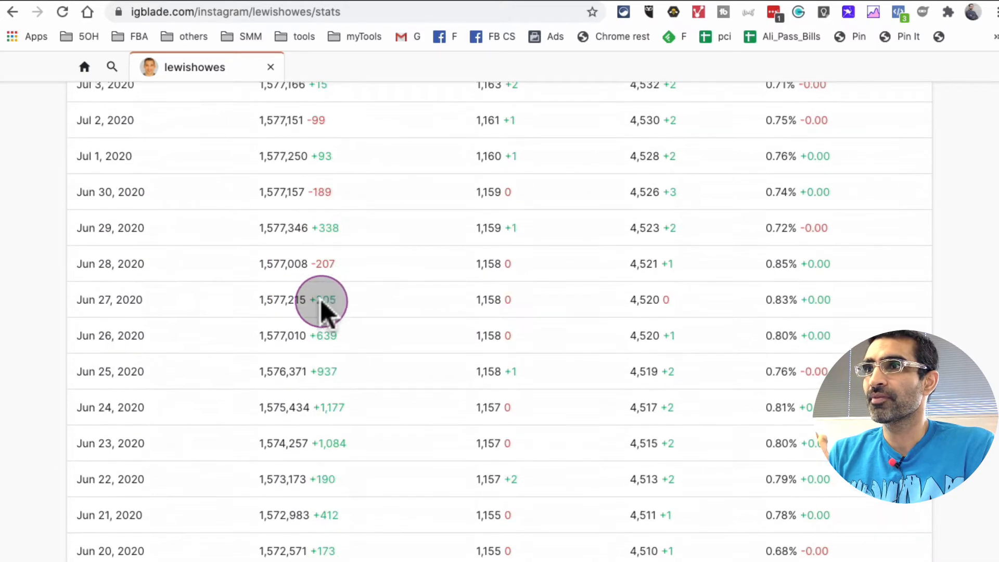
scroll("down", 3)
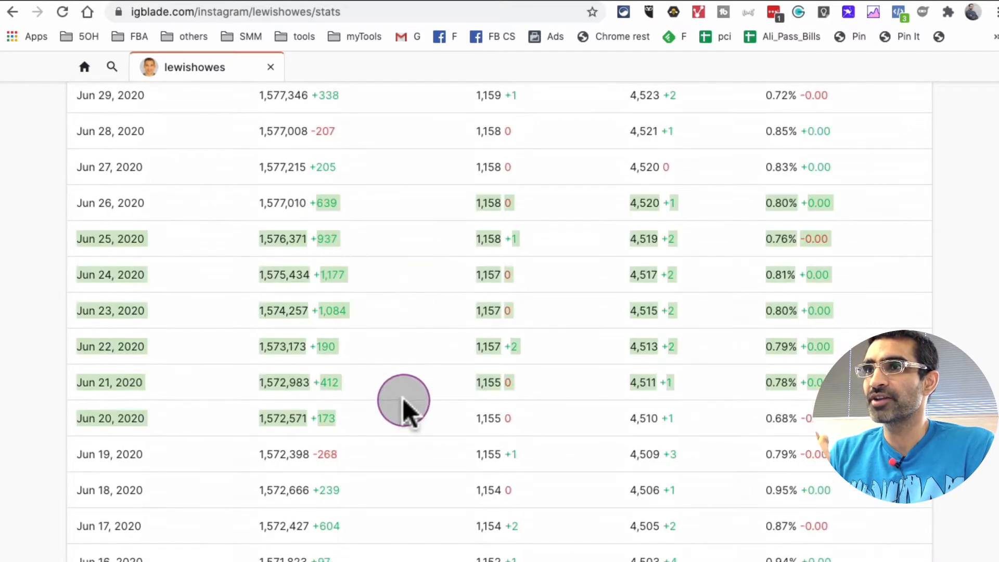
scroll("down", 3)
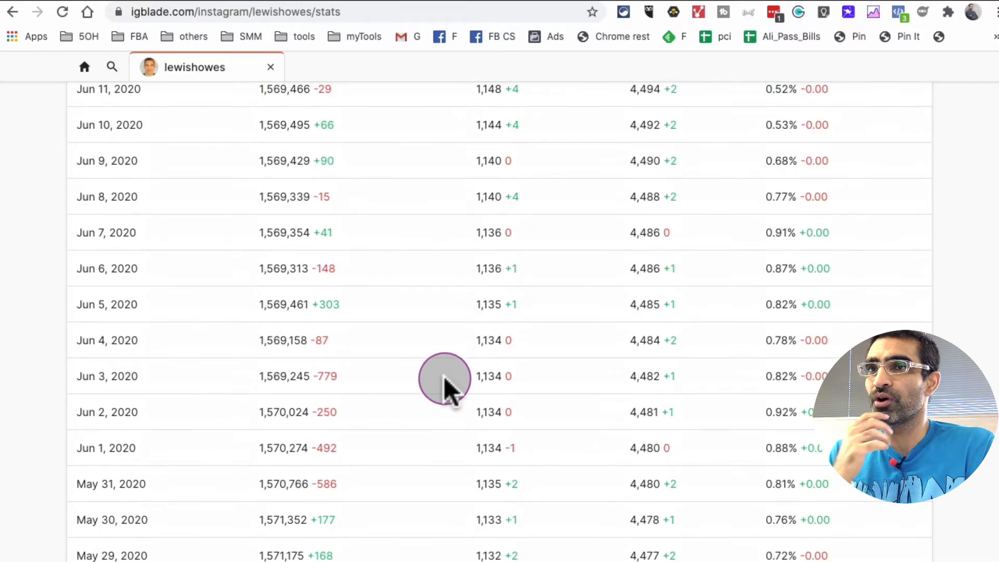
scroll("down", 3)
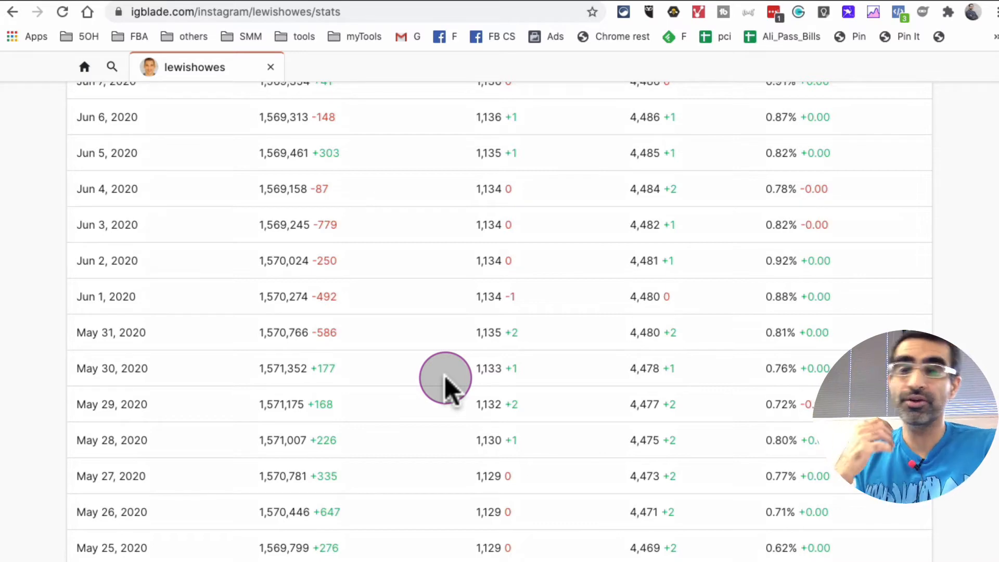
scroll("down", 3)
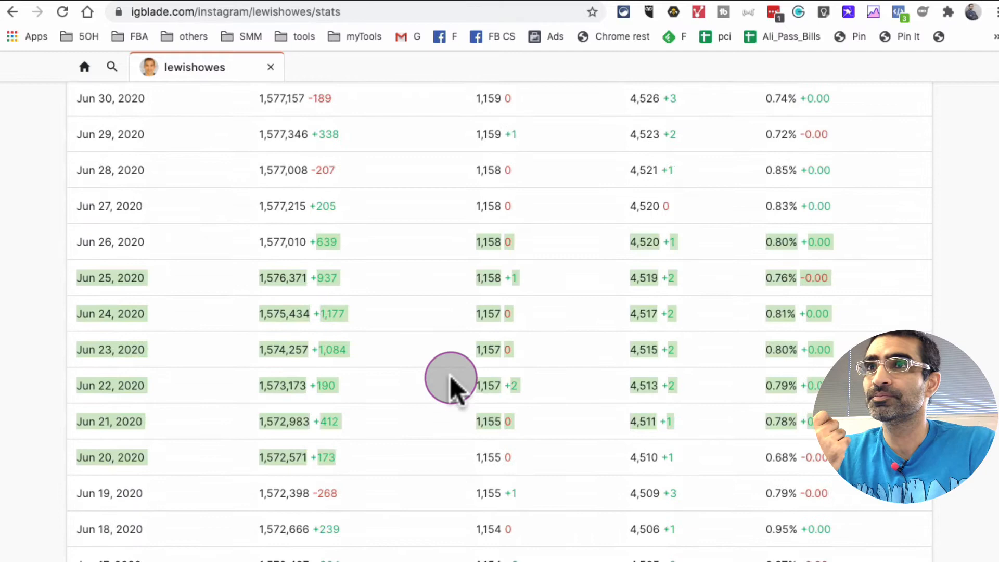
scroll("up", 3)
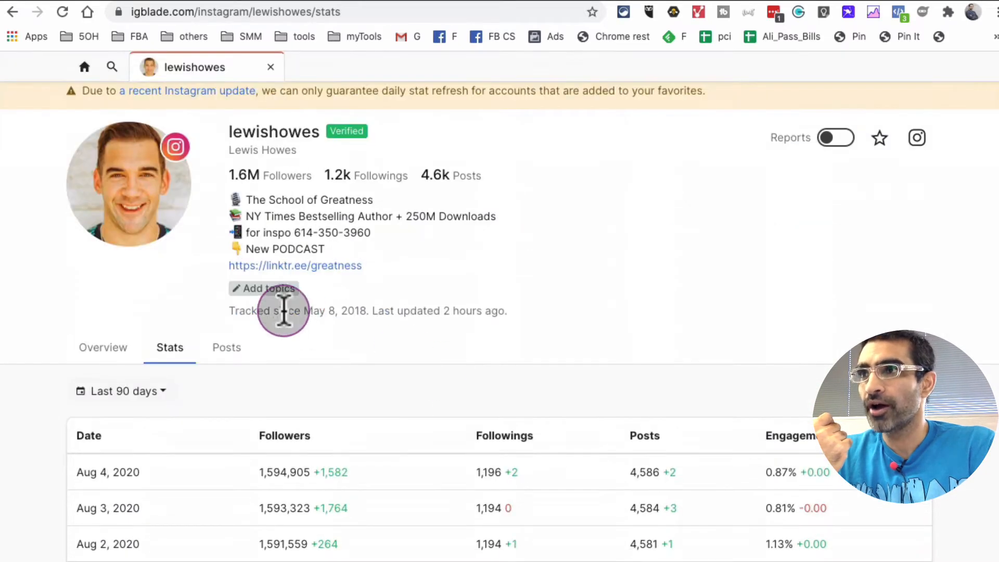
- Switch to the Posts tab and look through lewishowes' post cards with likes, comments and engagement
left_click(225, 348)
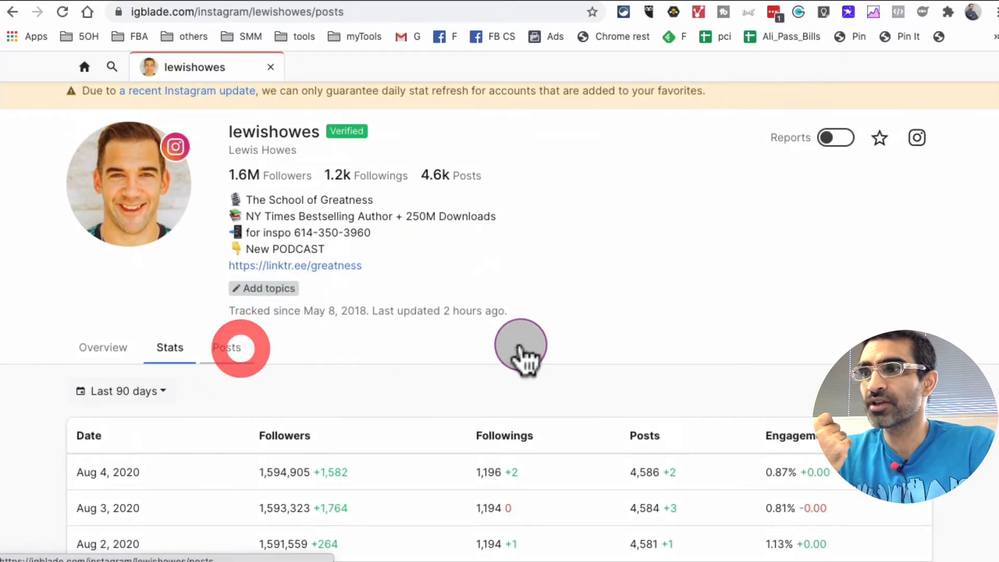
left_click(226, 347)
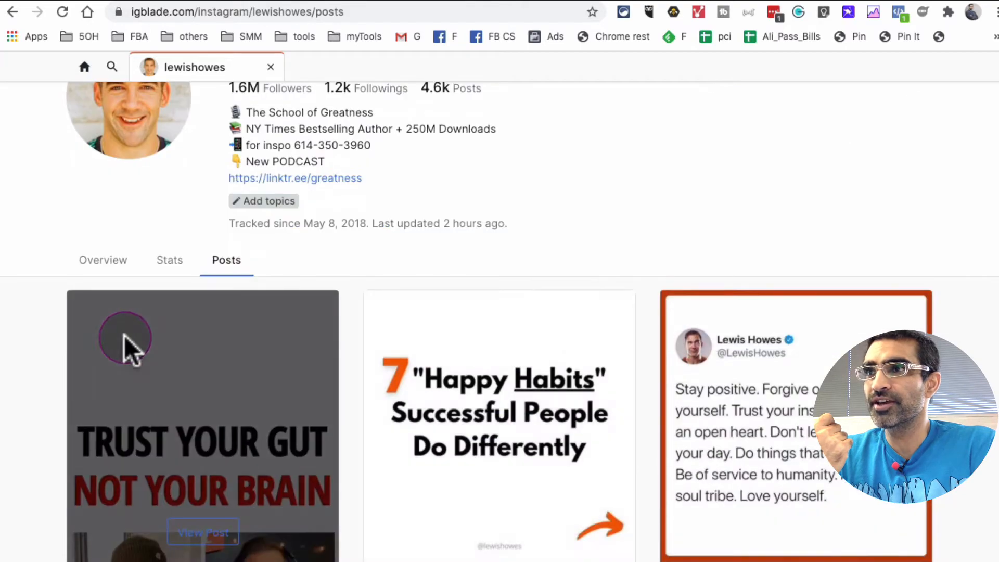
scroll("down", 3)
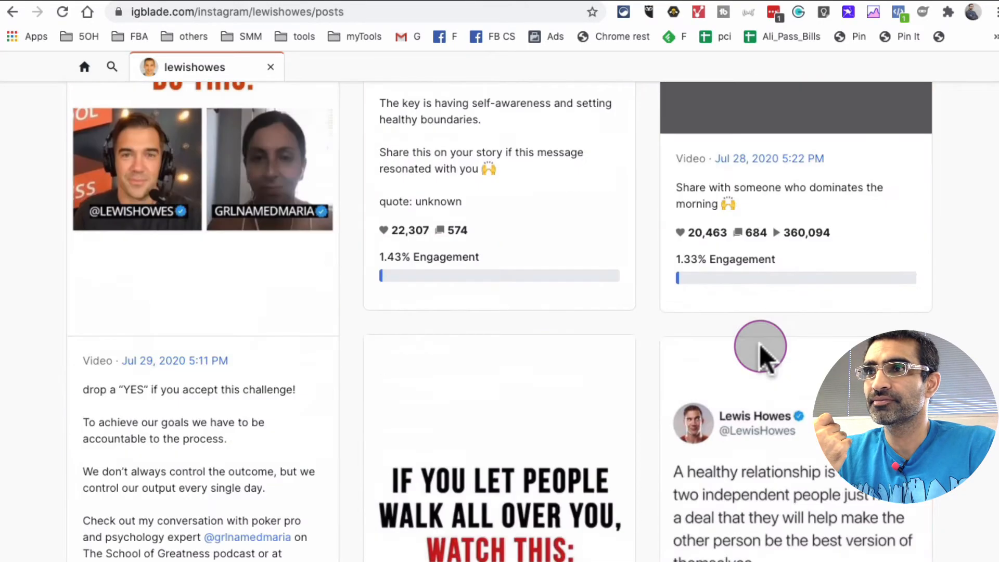
scroll("down", 3)
type("nin")
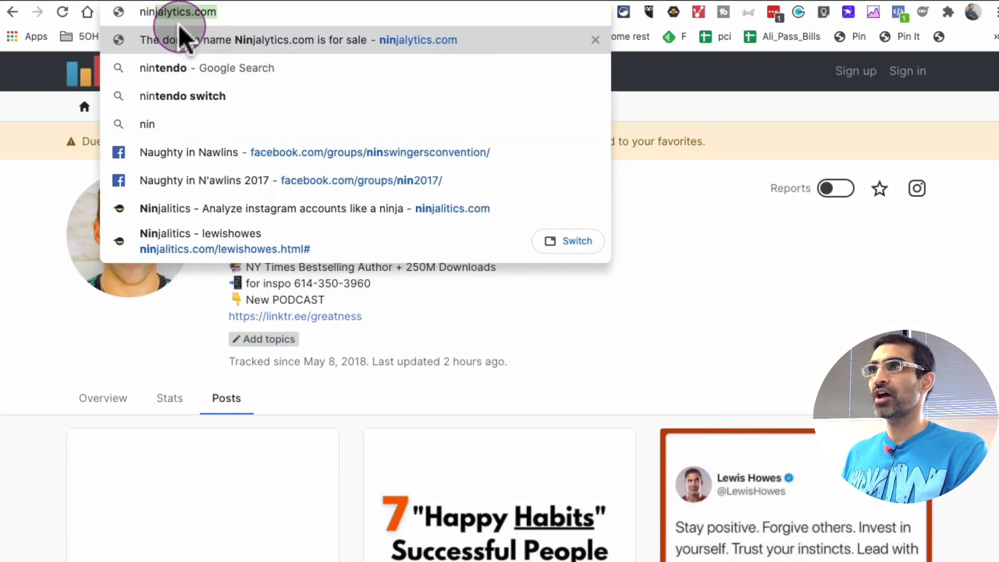
- Enter ninjalytics.com in the Chrome address bar to head to the Ninjalytics site
left_click(298, 40)
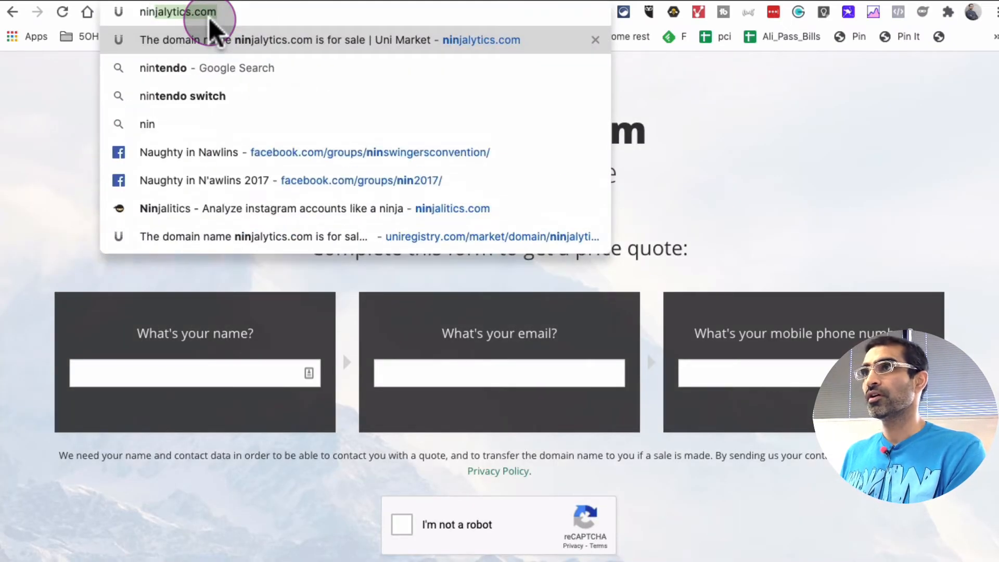
type("ninjalytics.com")
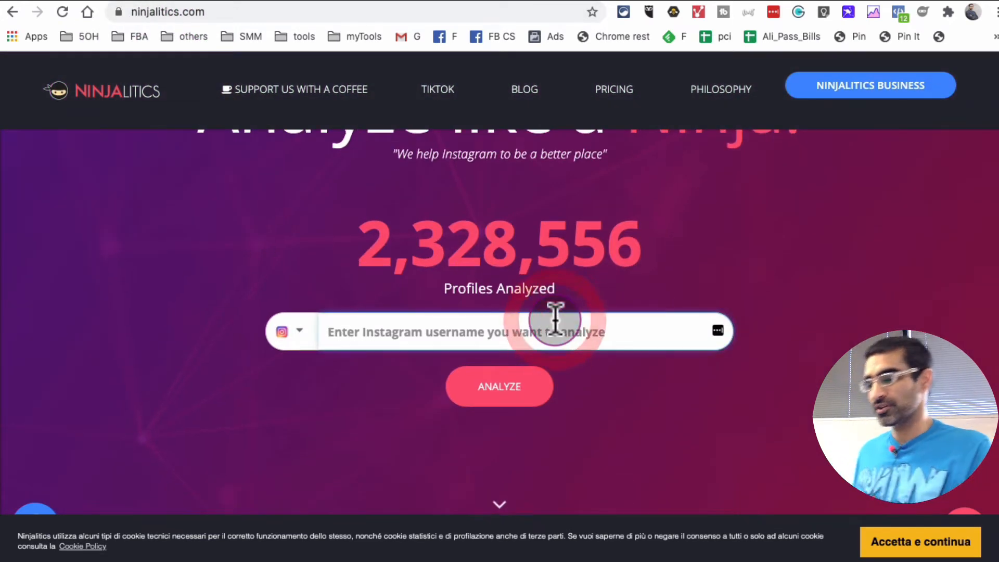
- Enter lewishowes as the Instagram username and run the Ninjalytics analysis
type("lewishowes")
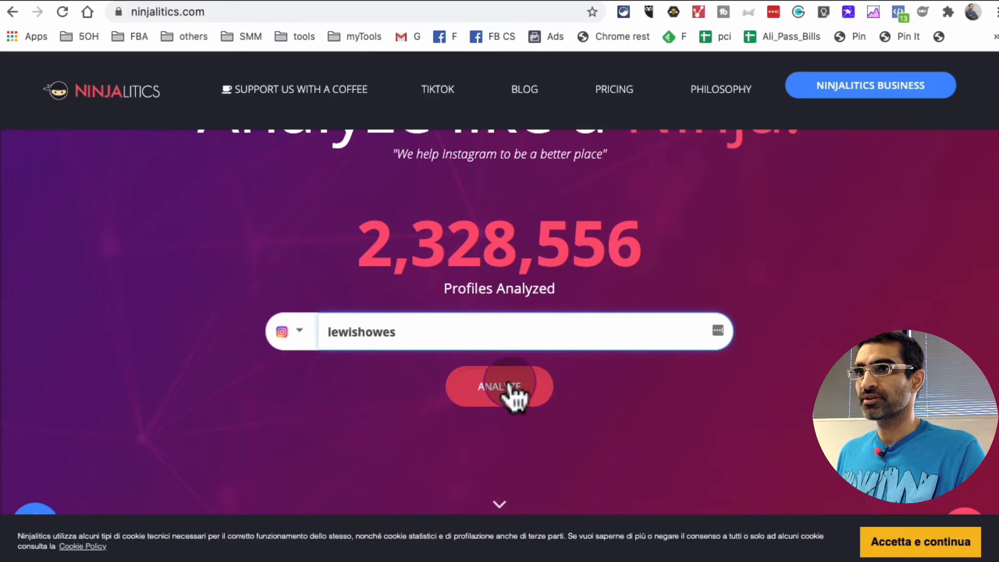
left_click(498, 387)
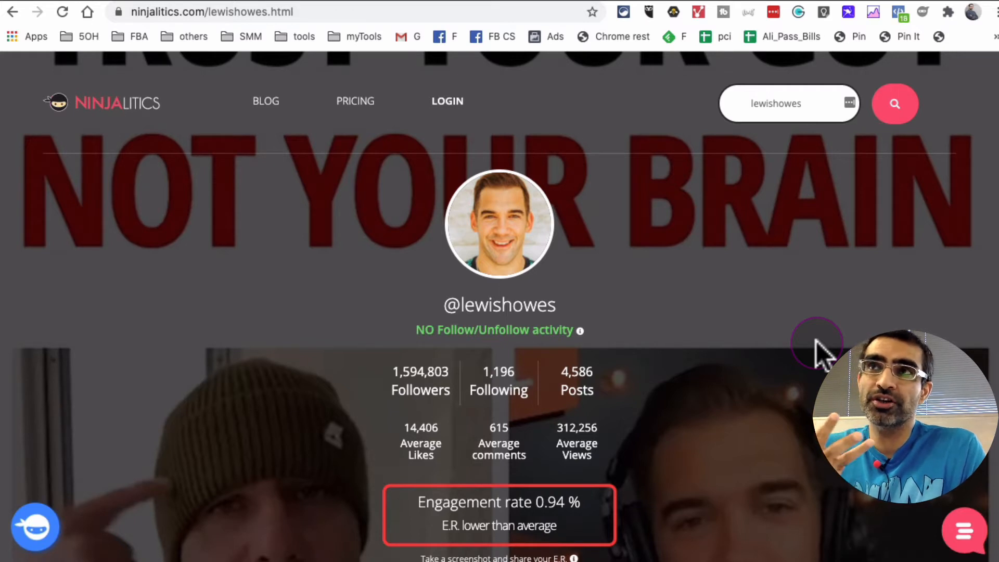
mouse_move(321, 195)
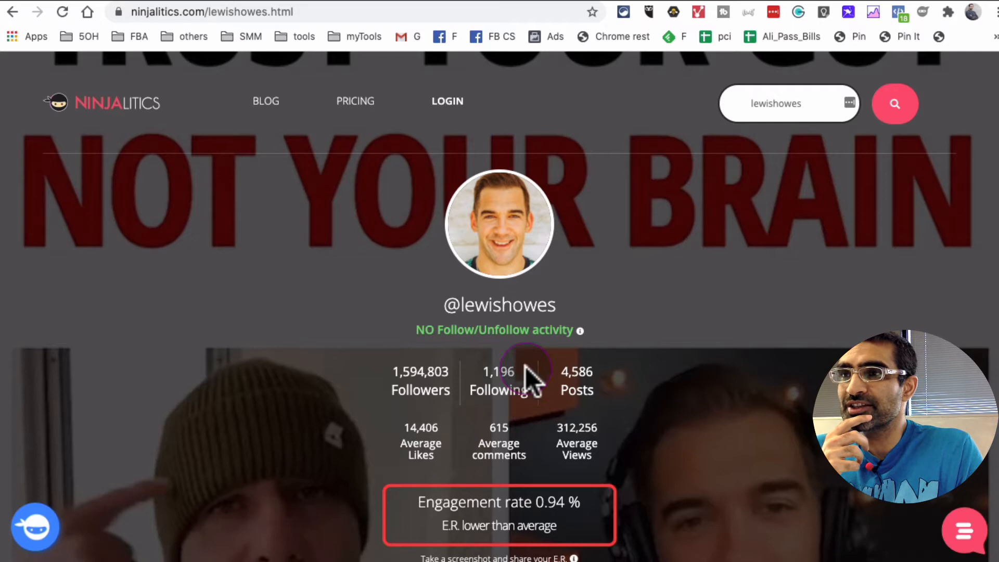
scroll("down", 3)
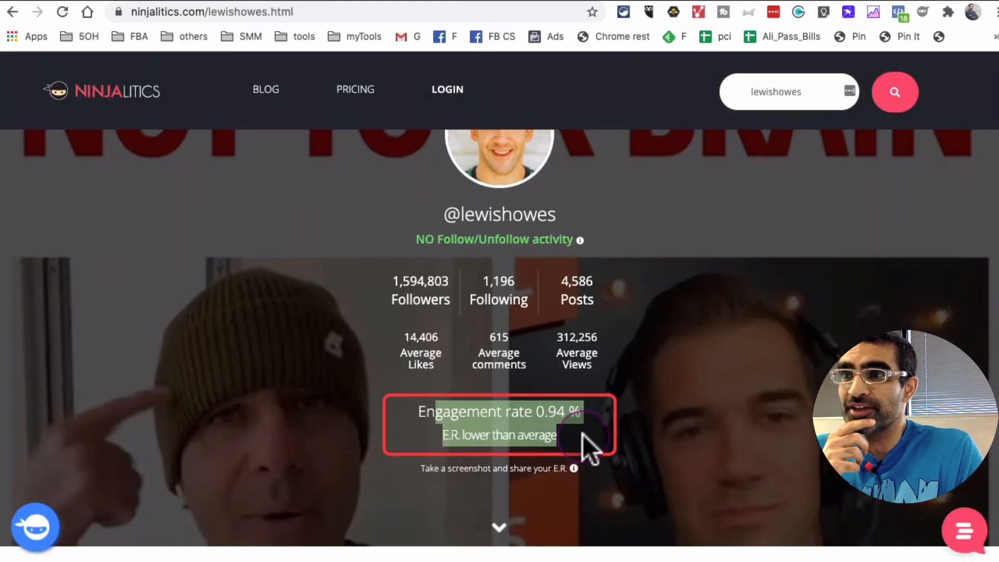
scroll("down", 3)
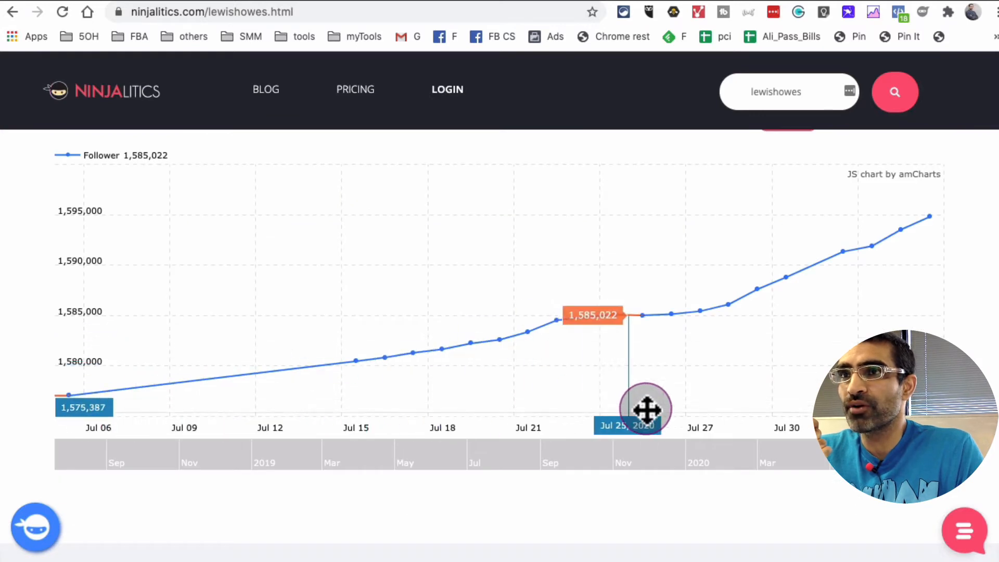
left_click(726, 298)
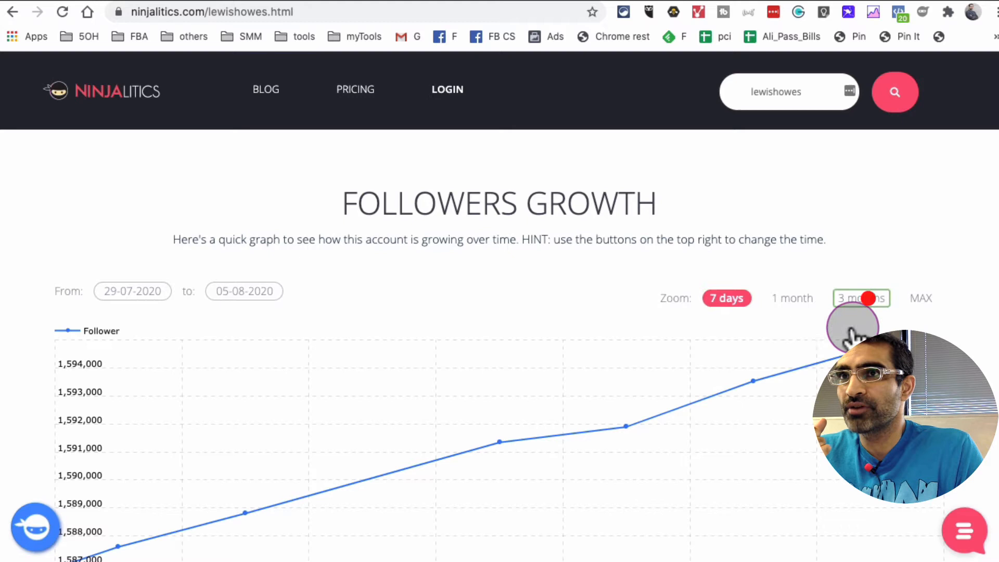
left_click(916, 273)
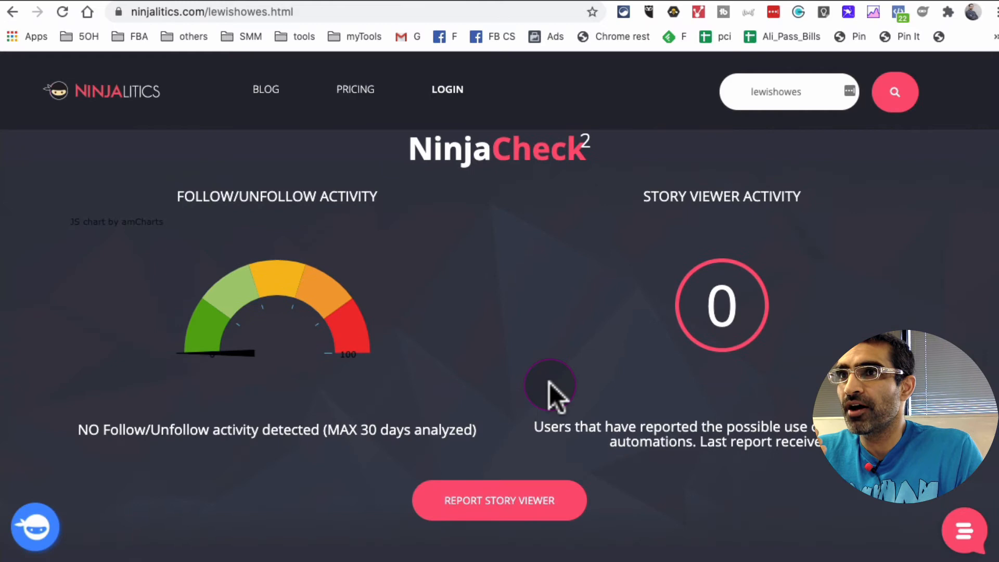
scroll("down", 3)
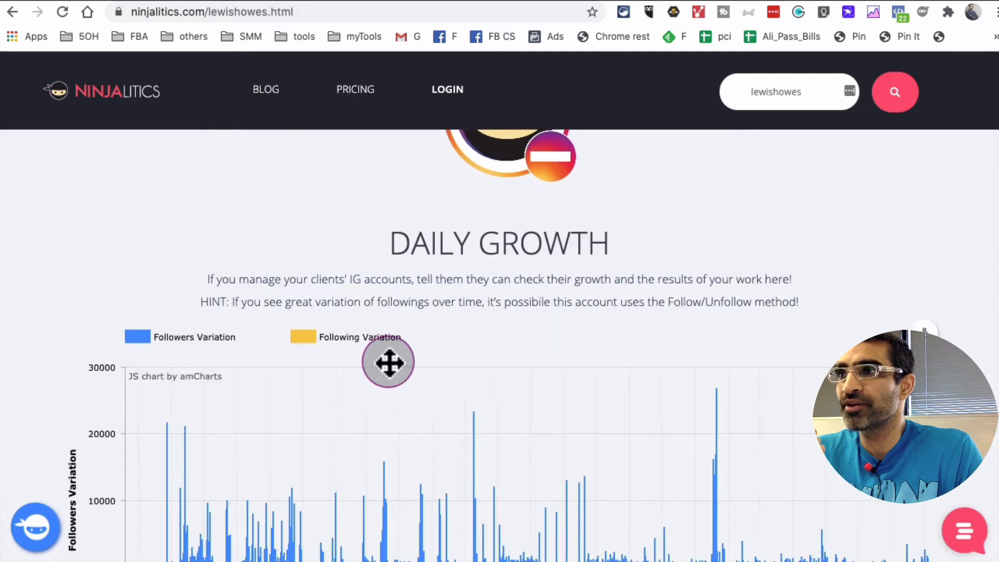
scroll("down", 3)
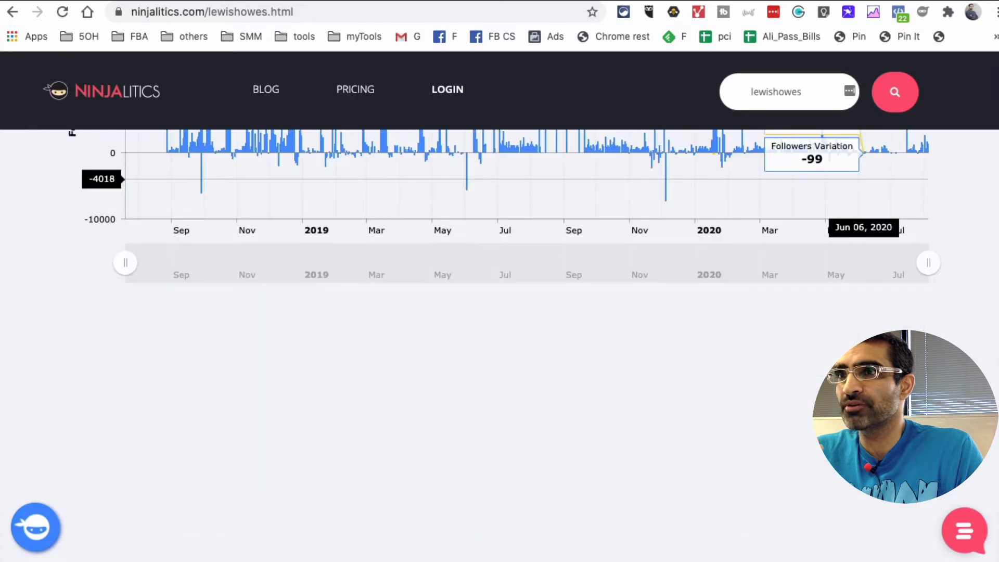
scroll("down", 3)
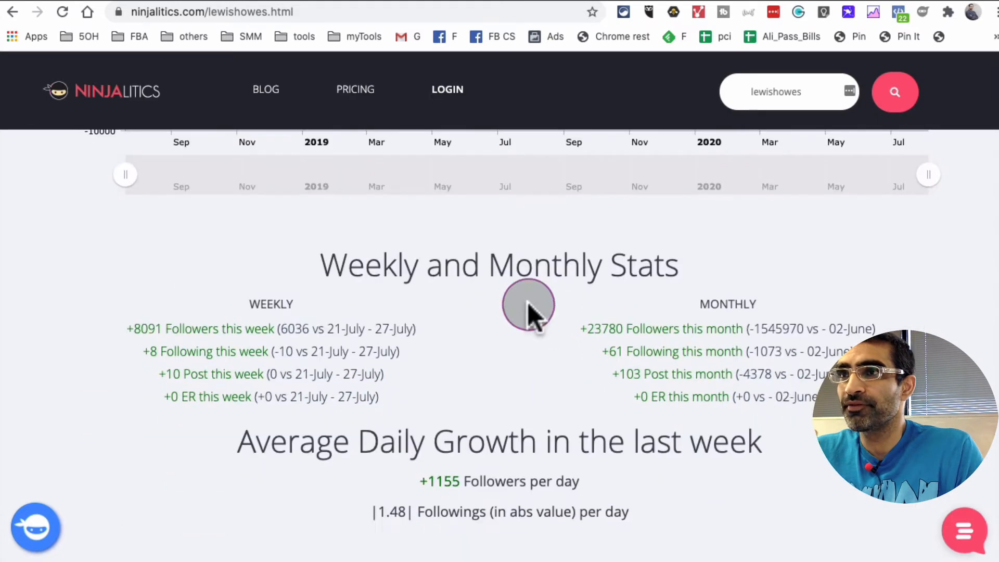
scroll("down", 3)
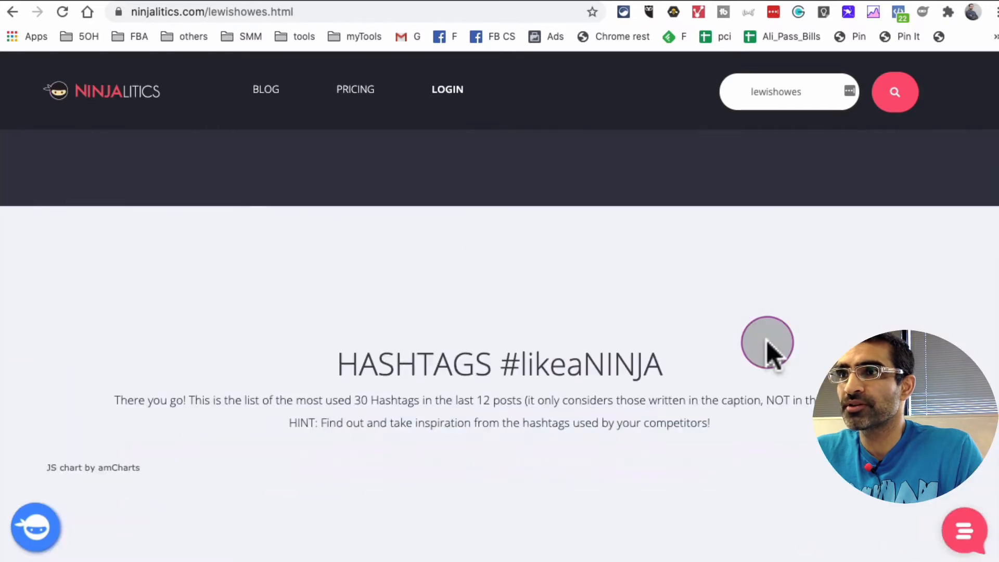
scroll("down", 3)
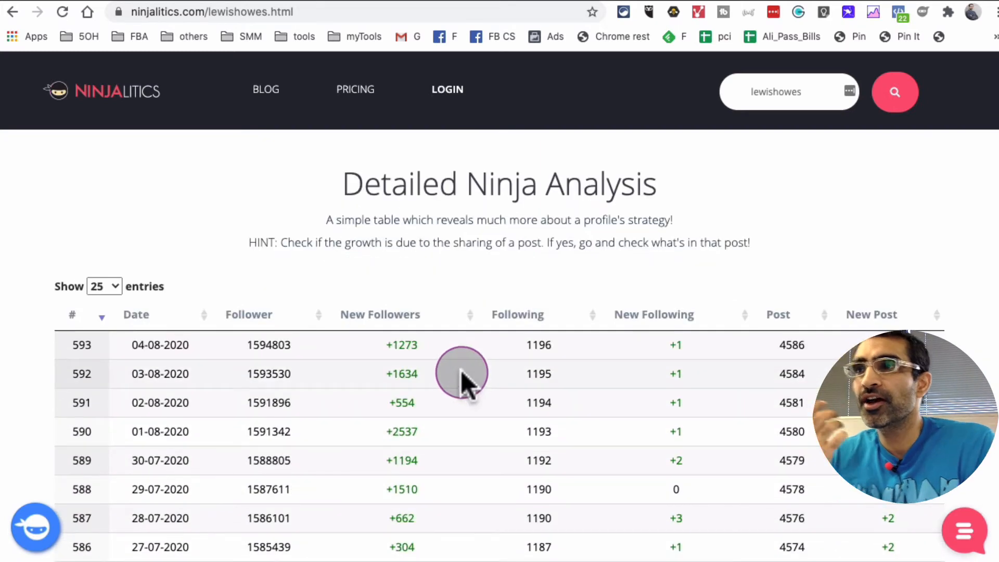
scroll("down", 3)
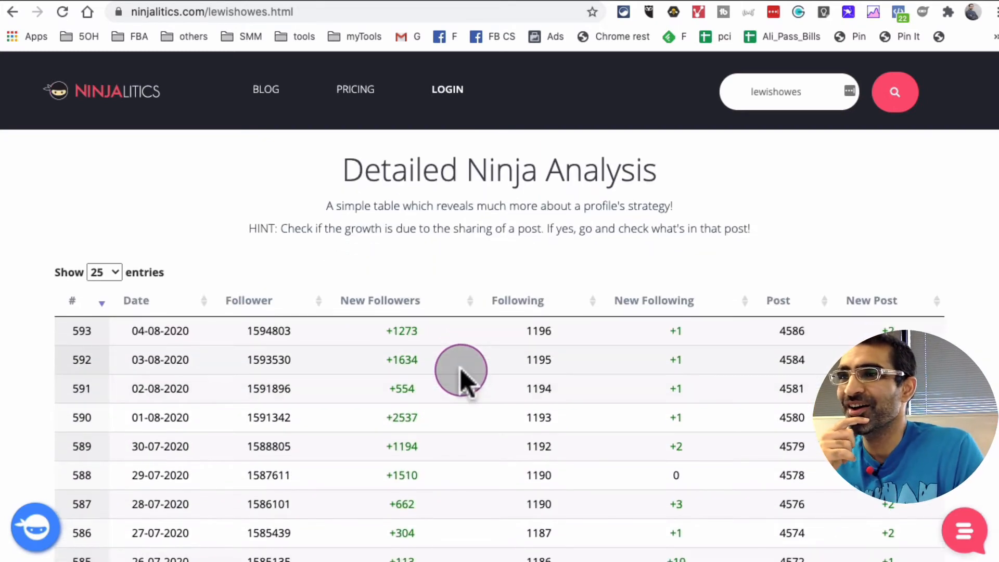
scroll("down", 3)
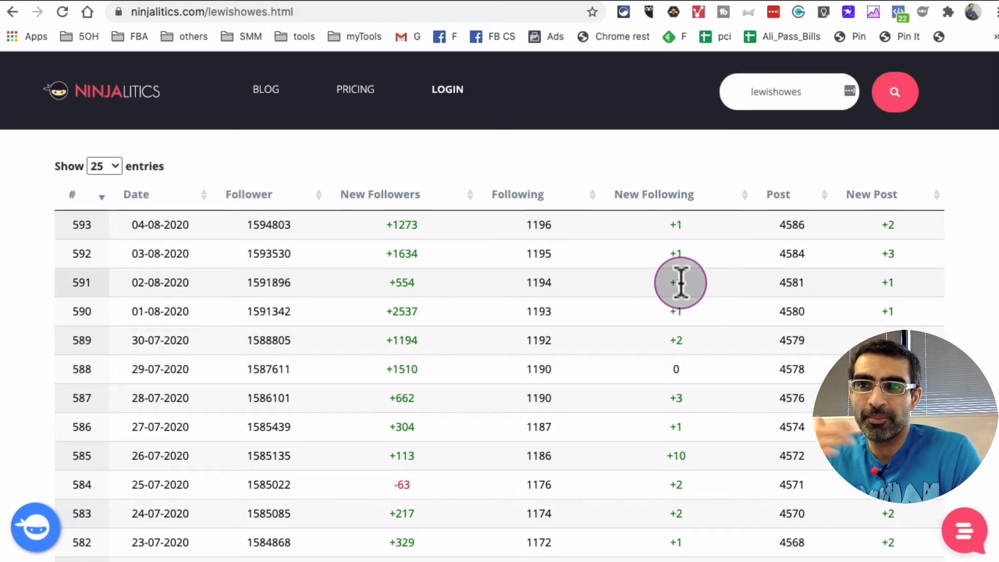
mouse_move(684, 369)
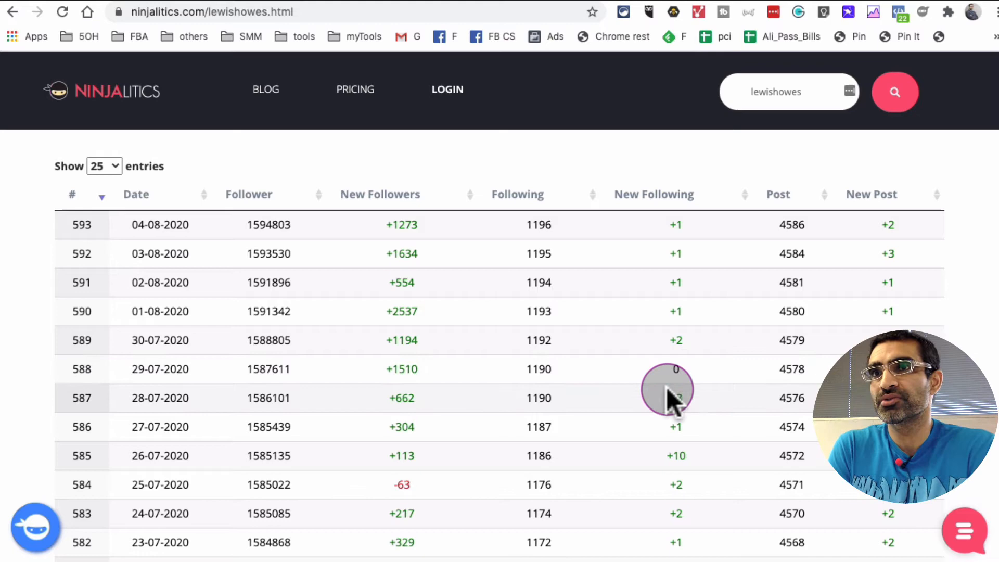
scroll("down", 3)
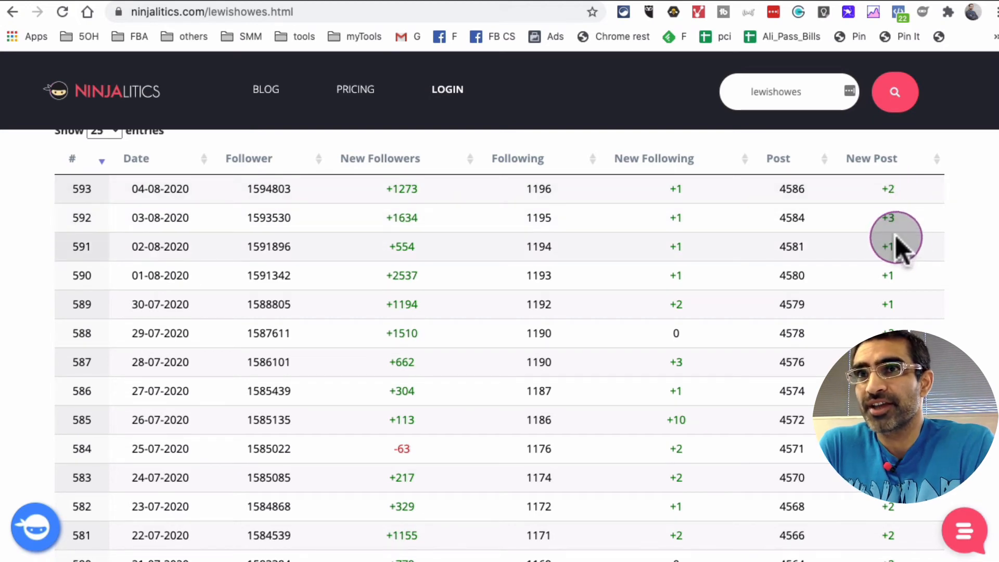
mouse_move(895, 239)
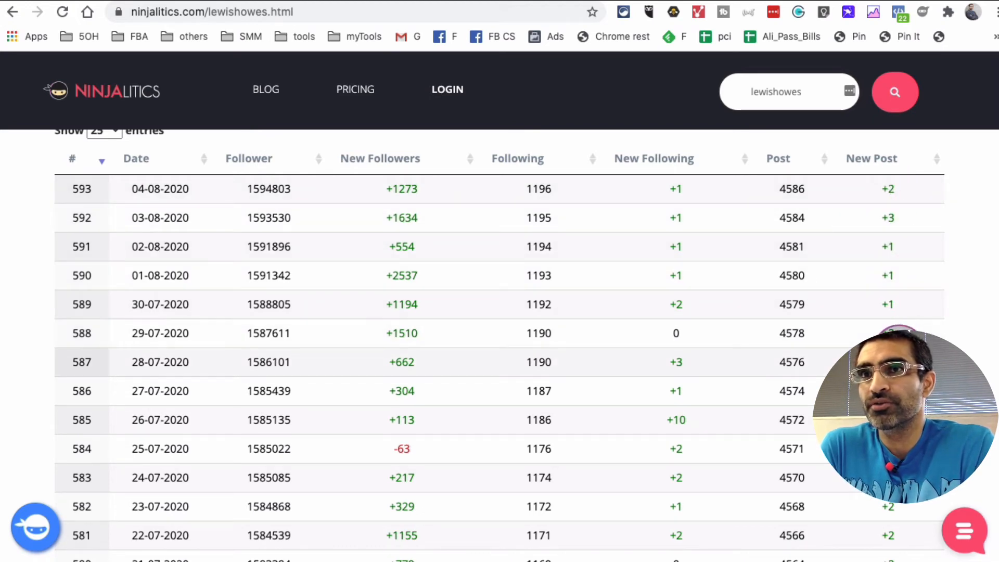
scroll("down", 3)
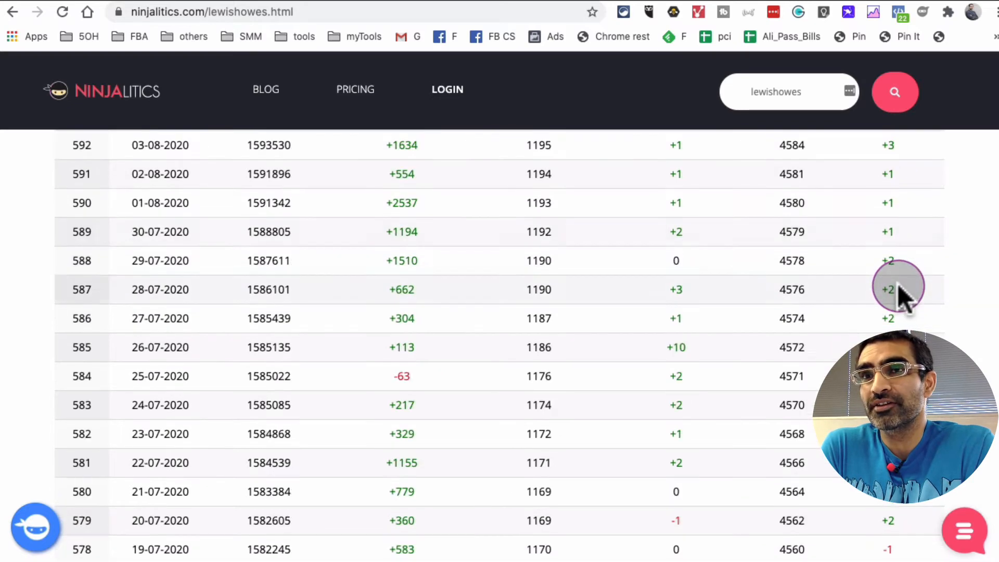
scroll("down", 3)
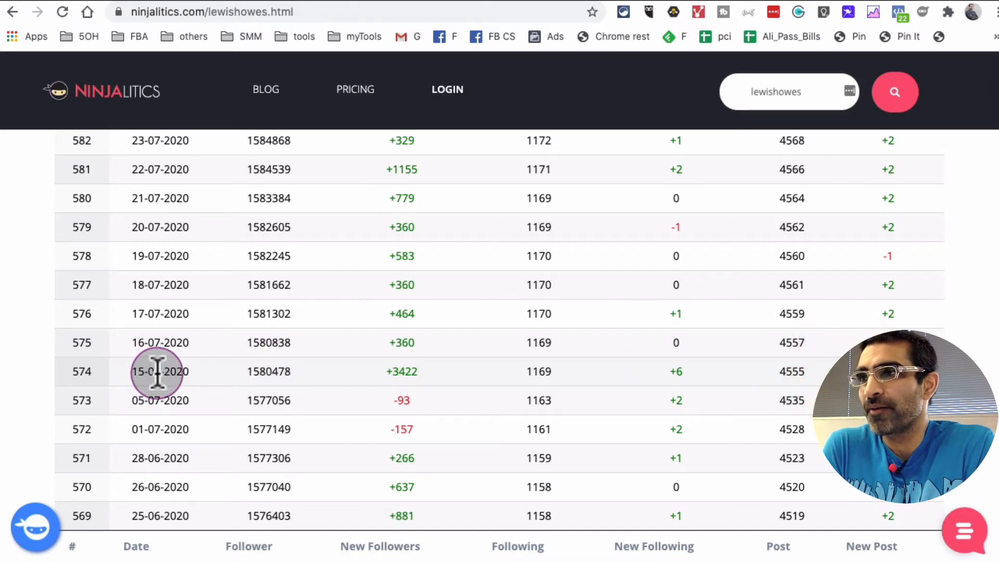
mouse_move(474, 382)
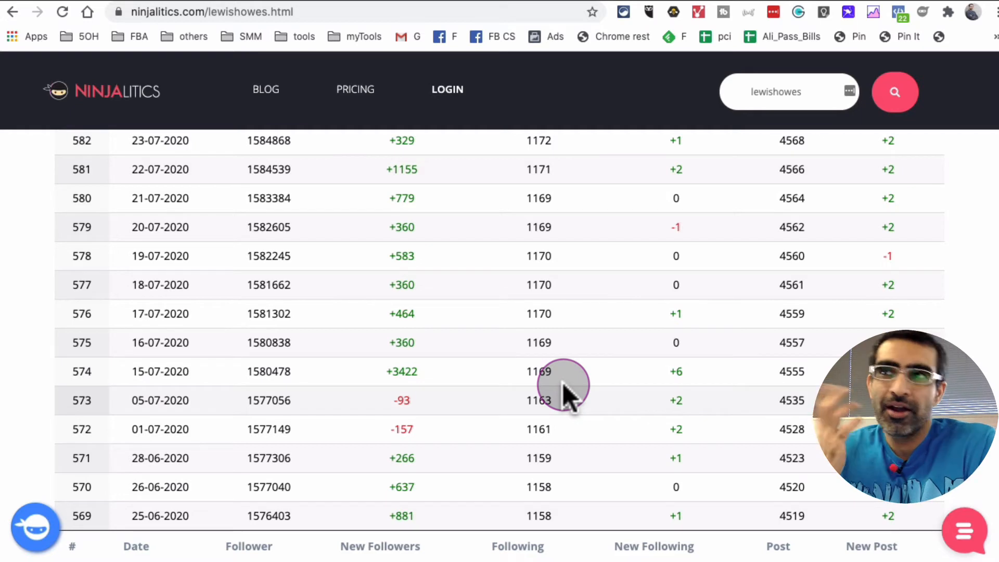
scroll("down", 3)
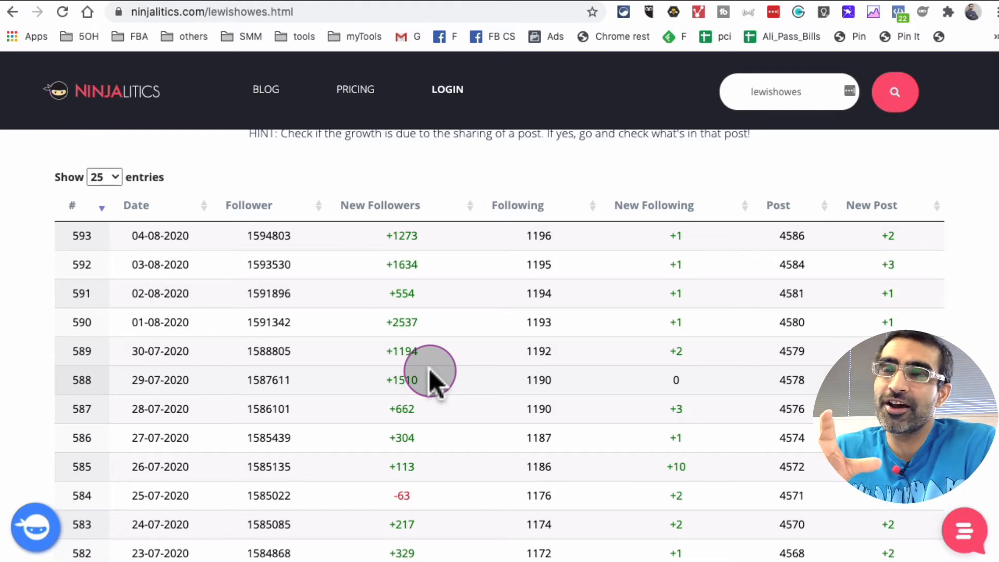
scroll("down", 3)
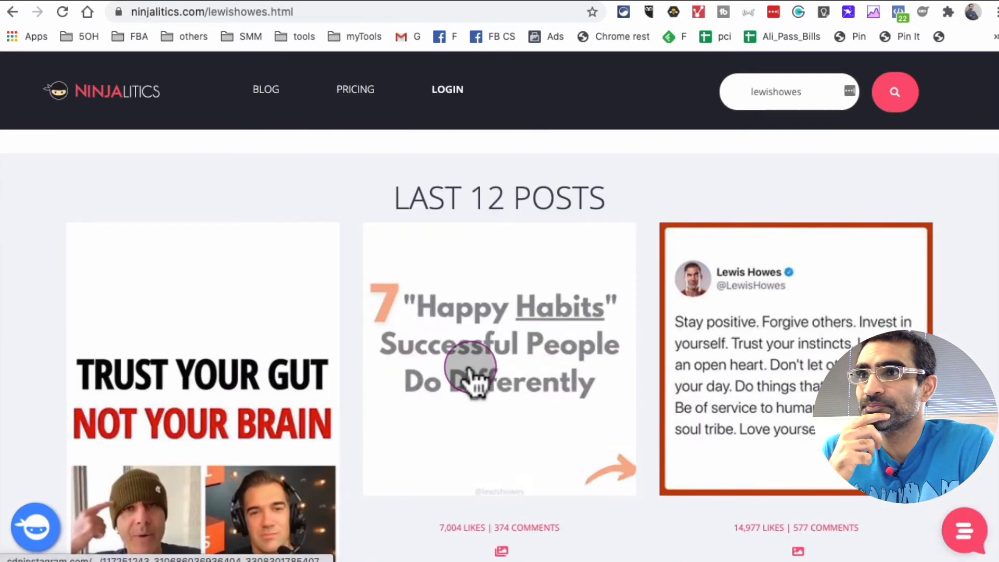
scroll("down", 3)
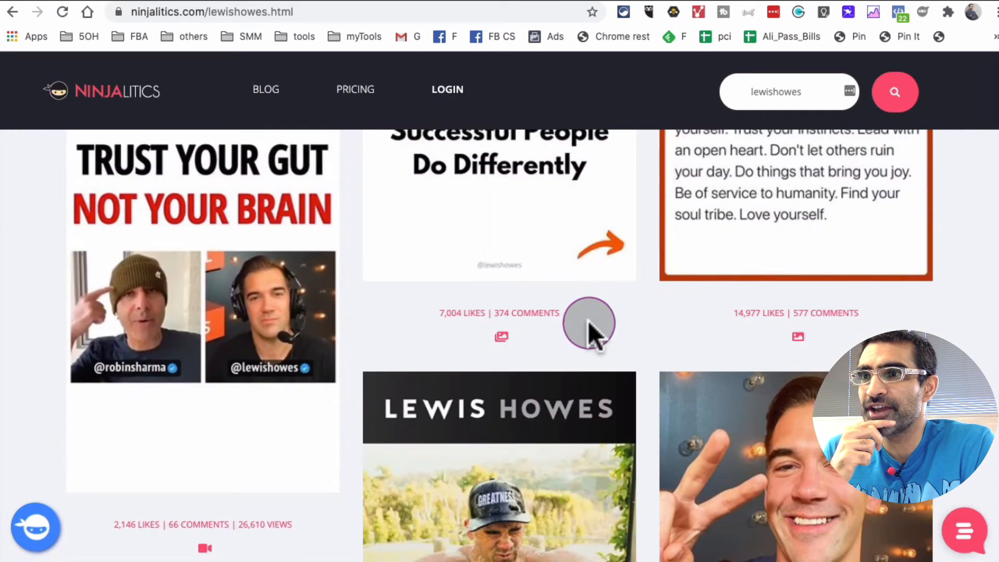
scroll("down", 3)
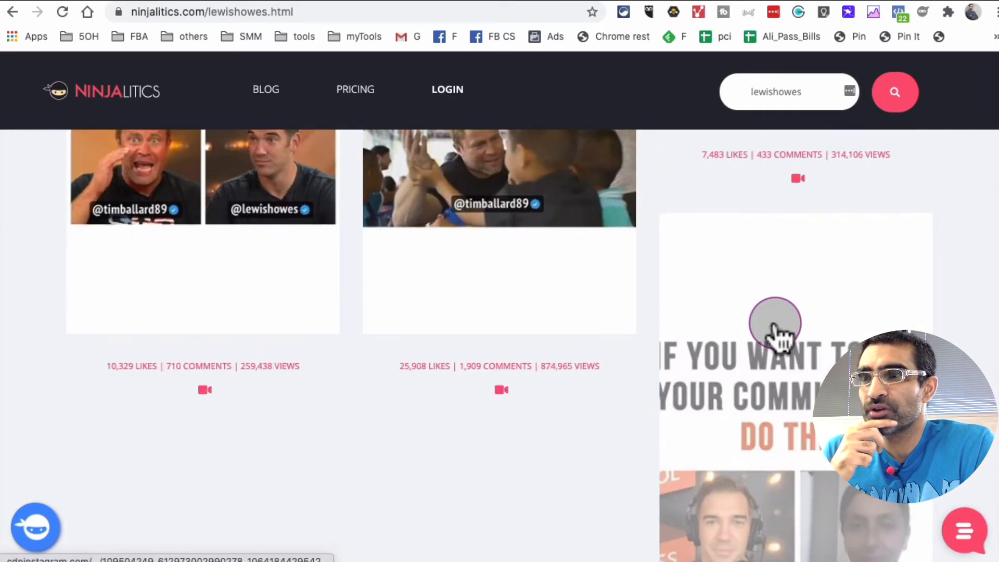
scroll("down", 3)
type("social")
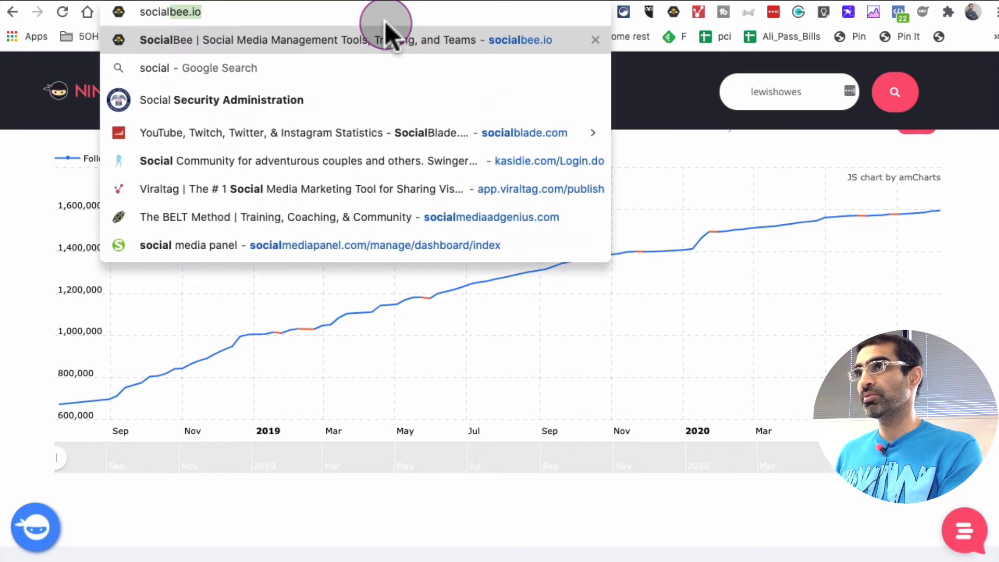
- On Social Blade, switch the search platform to Instagram and look up lewishowes
left_click(524, 132)
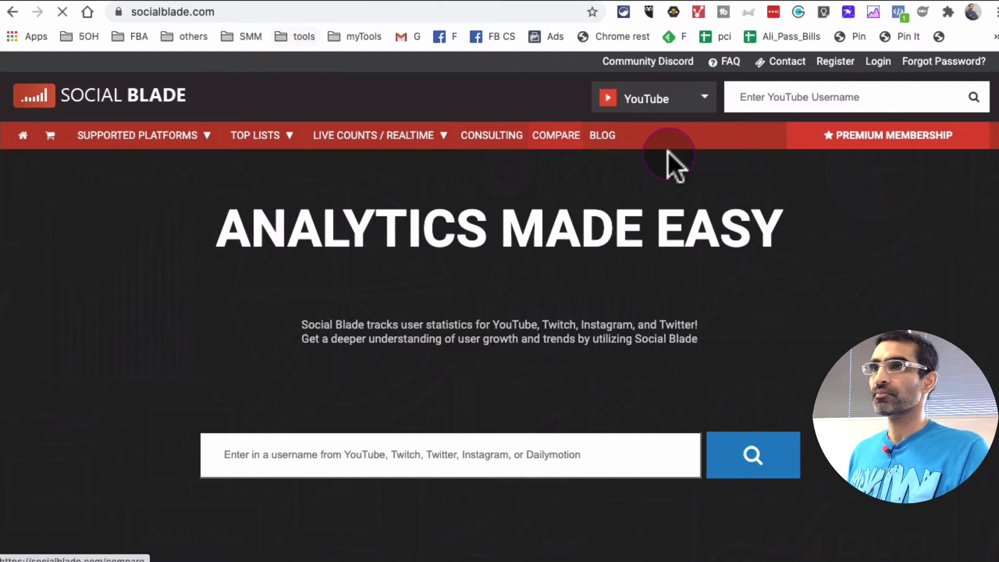
mouse_move(681, 99)
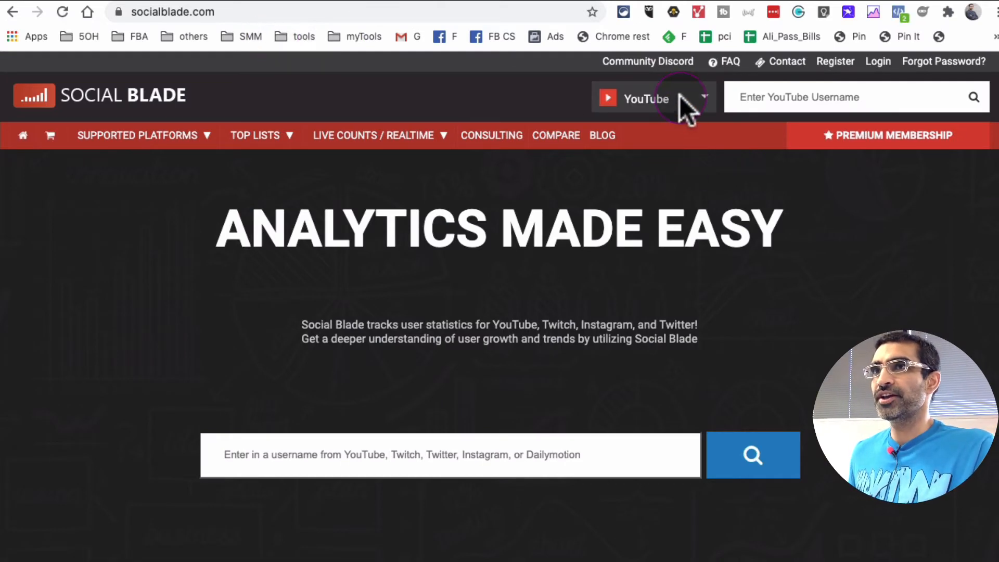
left_click(645, 97)
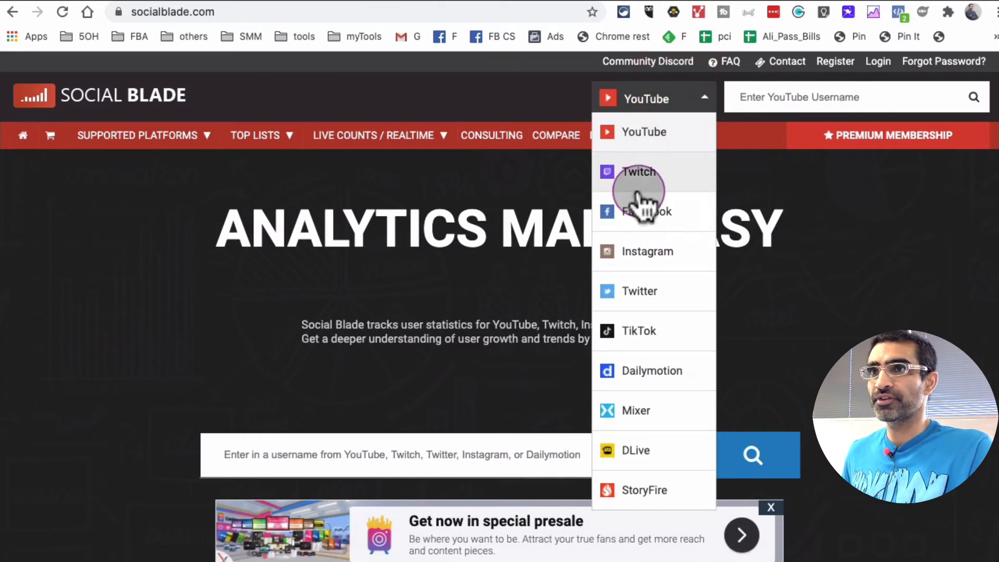
left_click(646, 251)
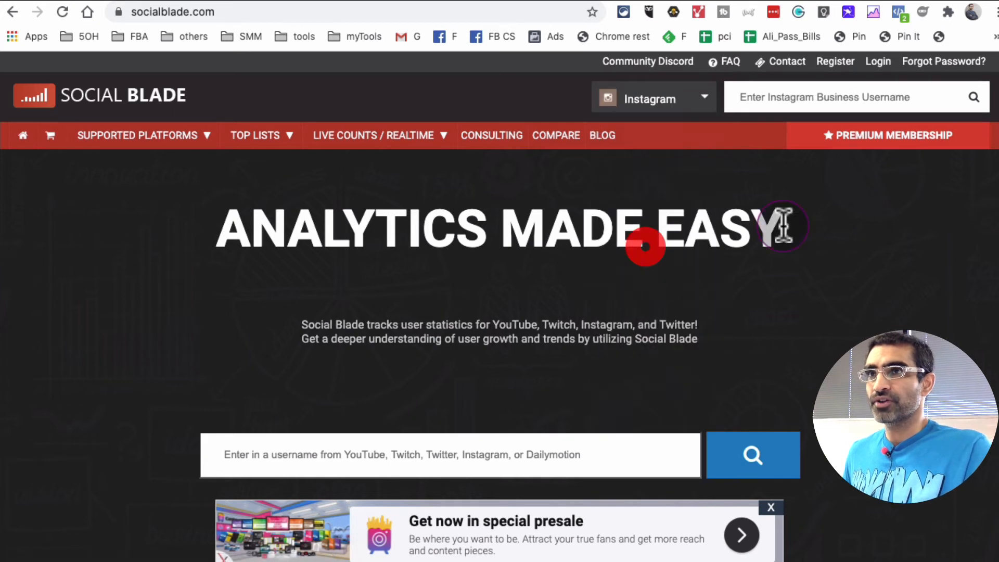
left_click(828, 97)
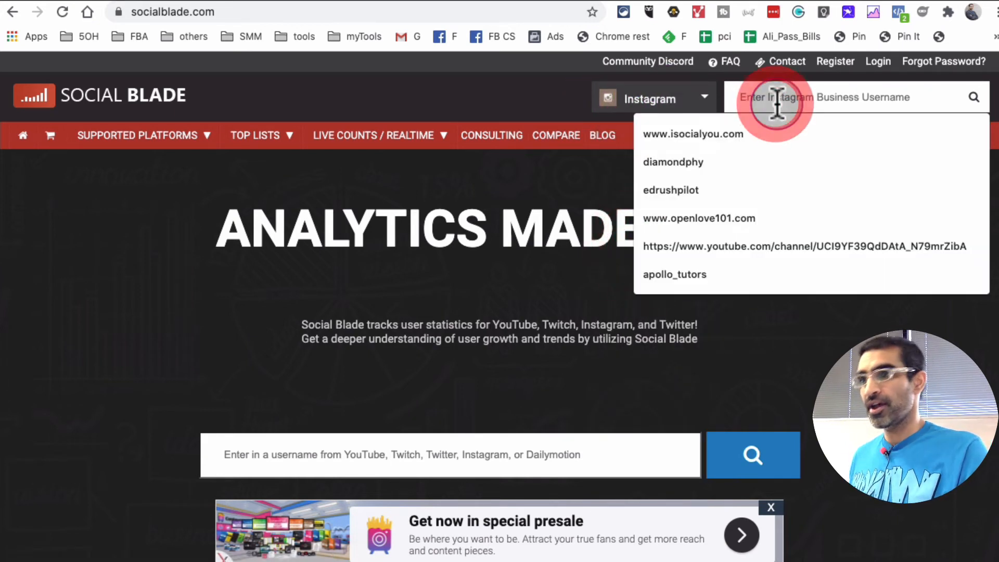
type("lewi")
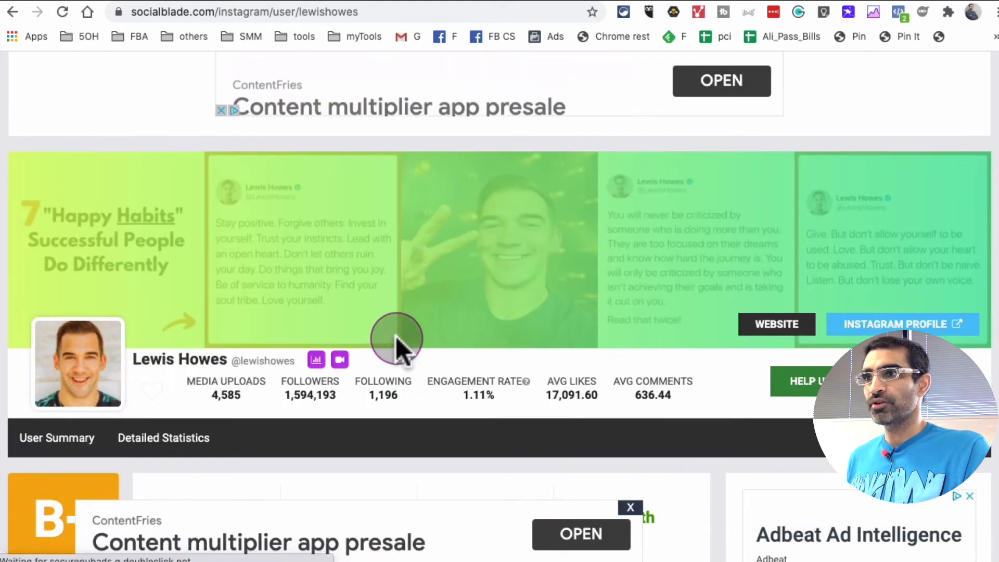
- Scroll the User Summary past the rank grades and 30-day changes to the daily stats table for 2020-07-22 to 2020-08-04
scroll("down", 3)
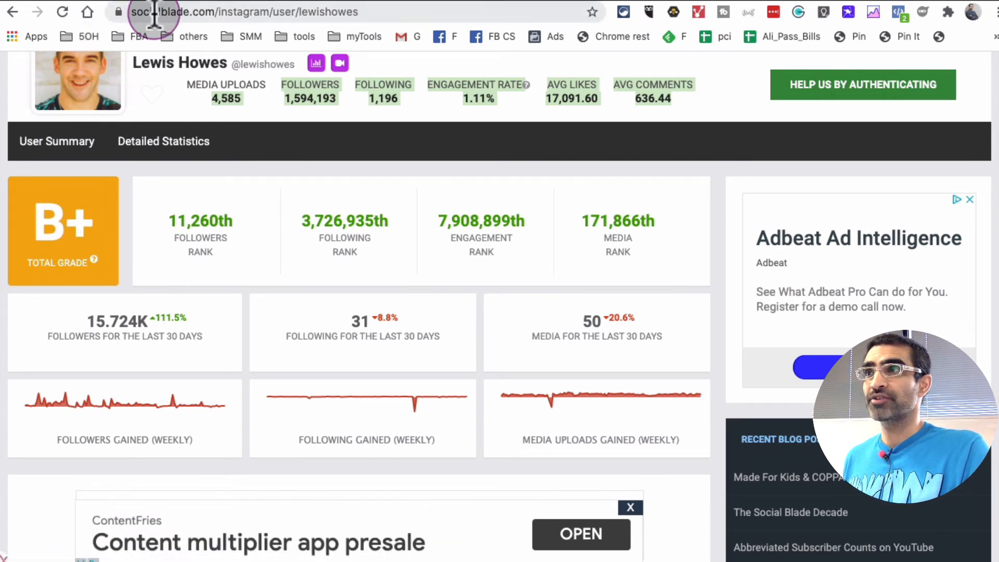
scroll("down", 3)
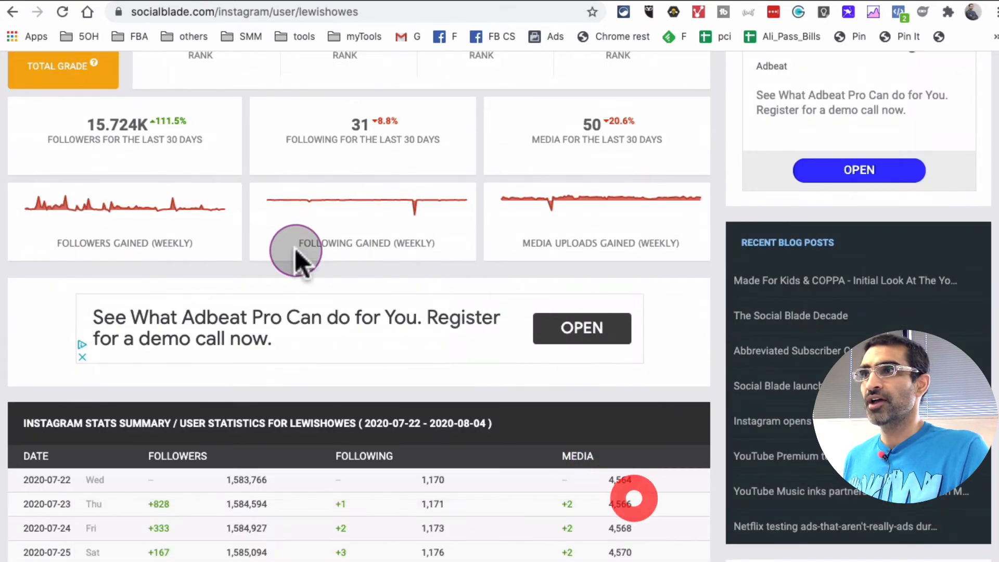
scroll("down", 3)
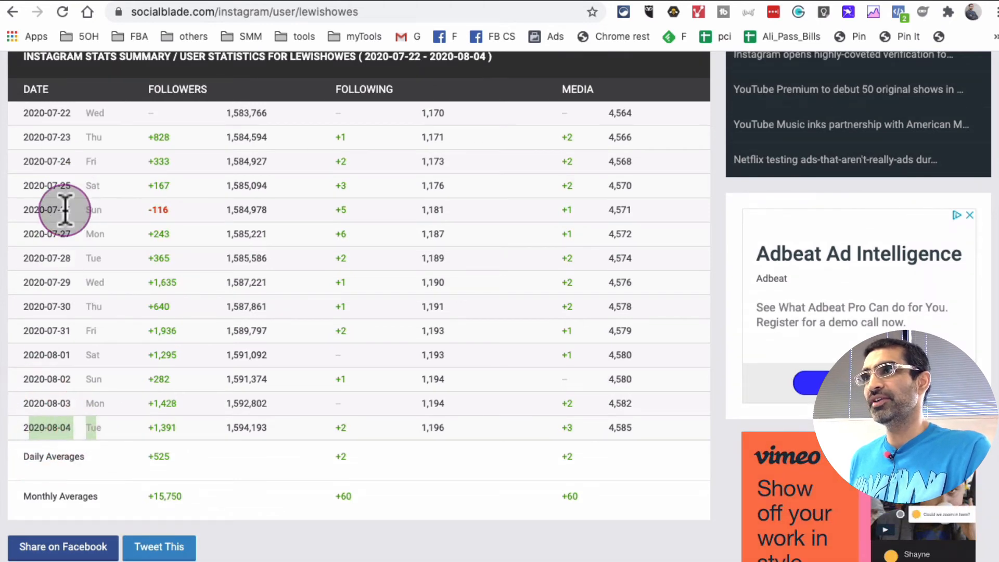
scroll("down", 3)
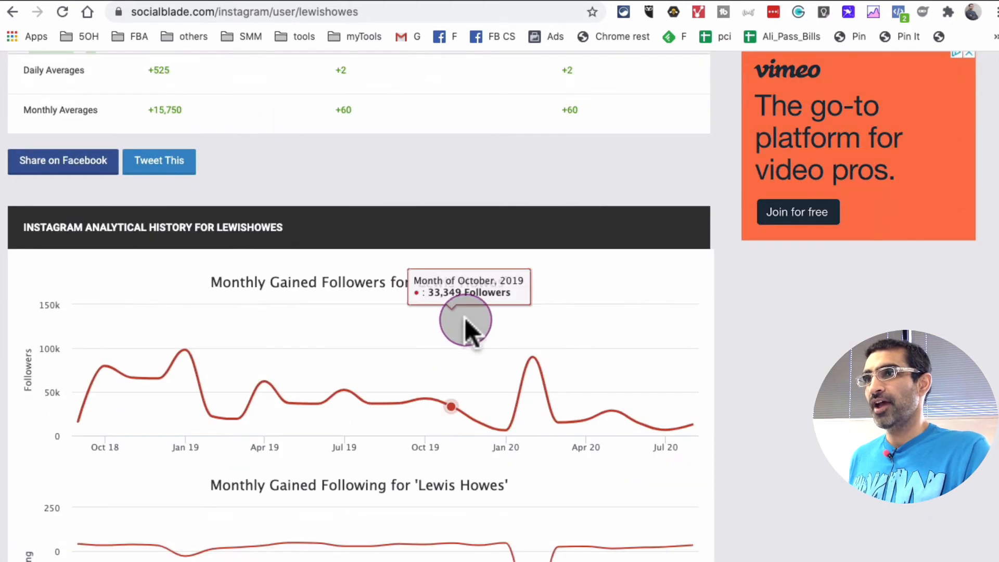
mouse_move(408, 300)
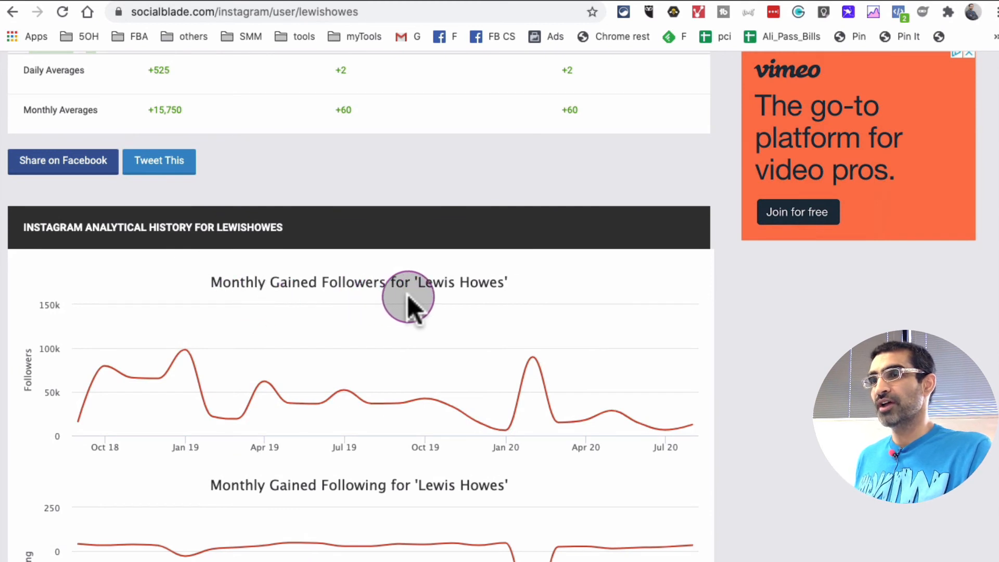
mouse_move(535, 382)
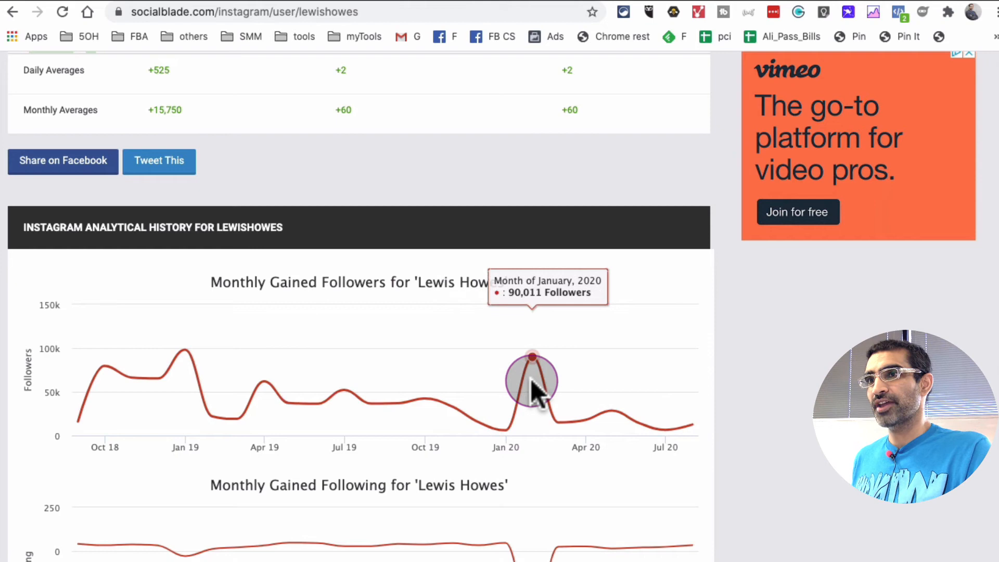
mouse_move(538, 357)
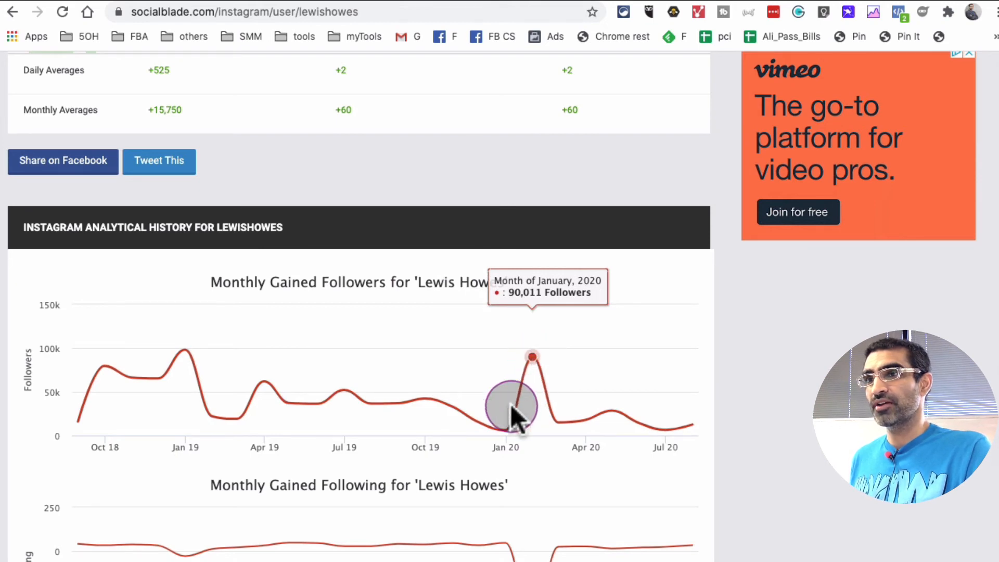
- Scroll through the Monthly Gained Followers and Following charts for Lewis Howes
scroll("down", 3)
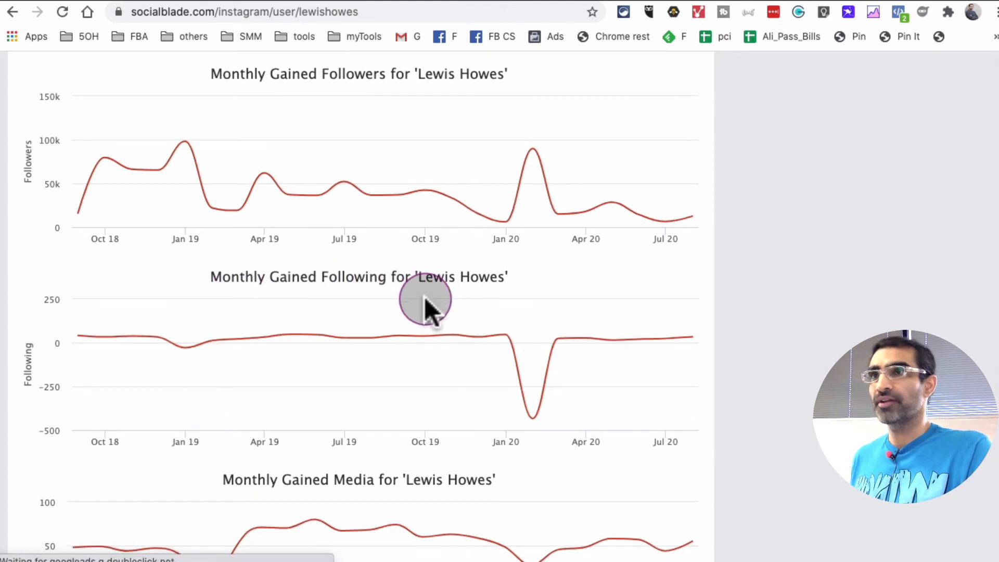
scroll("down", 3)
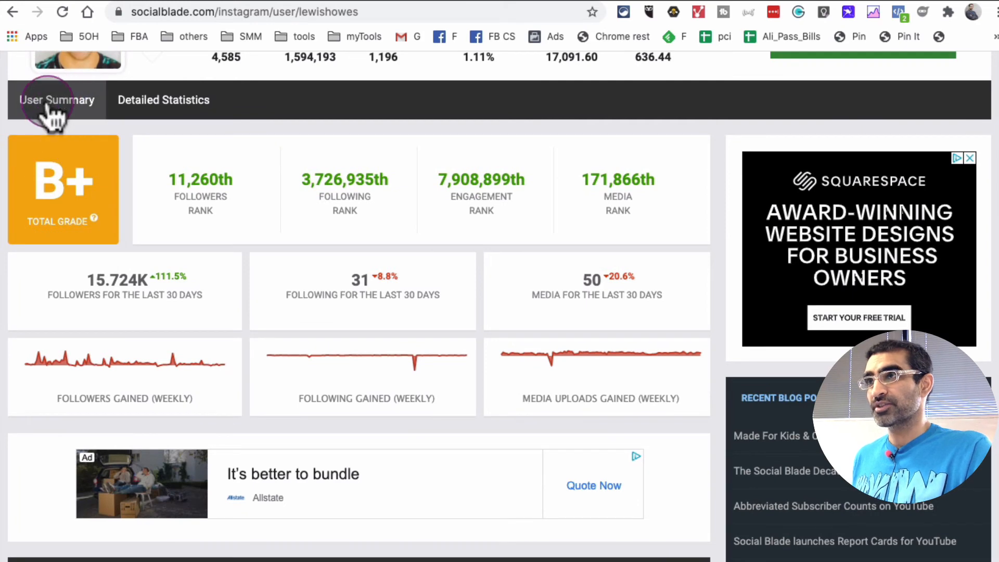
- Open Detailed Statistics and scroll through the daily stats and weekly gained and total followers, following and media charts
left_click(163, 100)
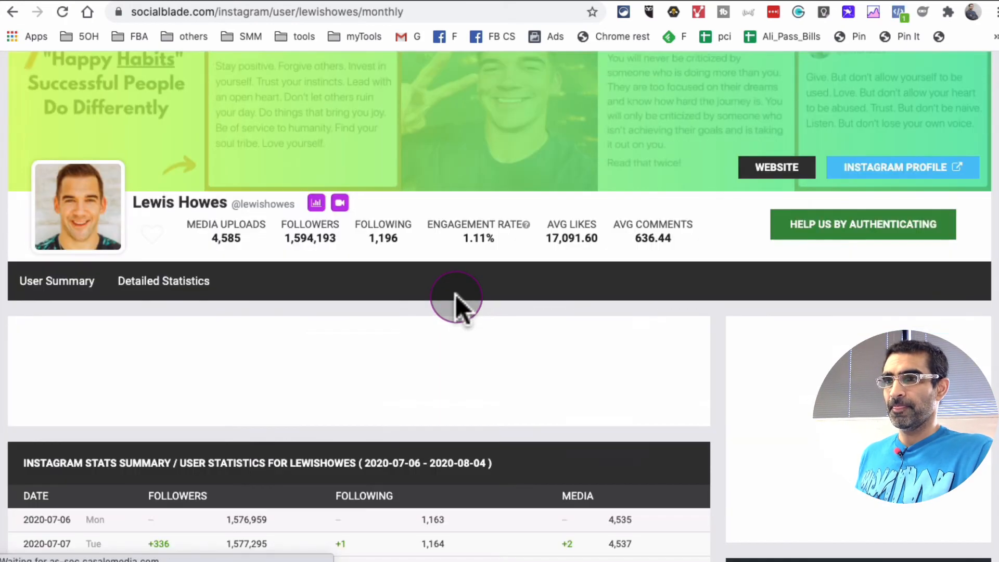
scroll("down", 3)
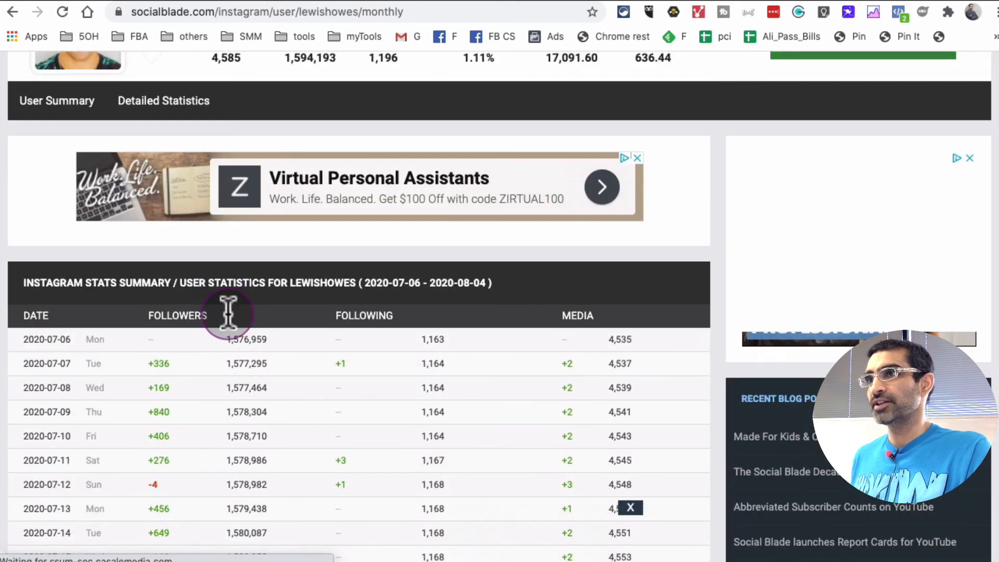
scroll("down", 3)
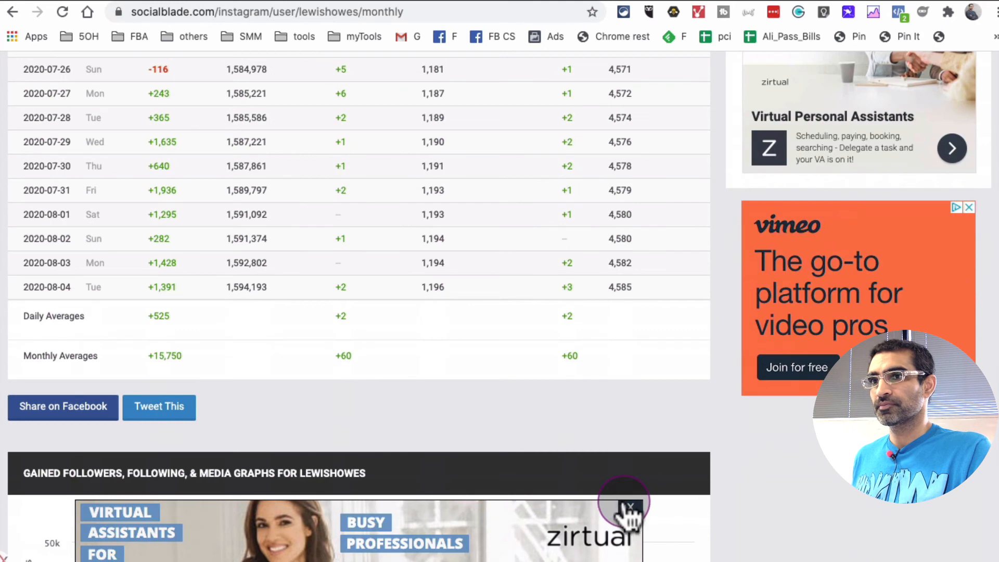
scroll("down", 3)
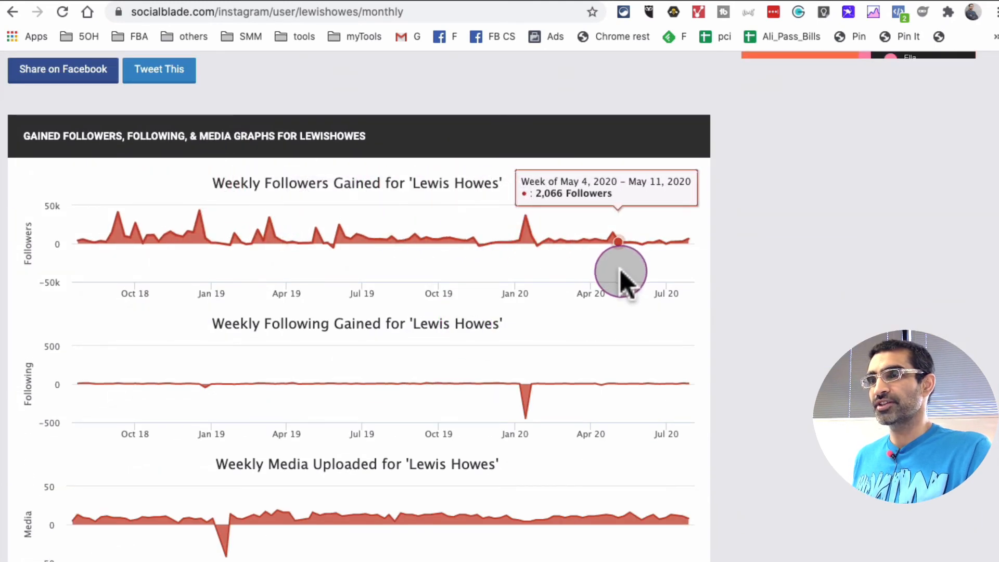
scroll("down", 3)
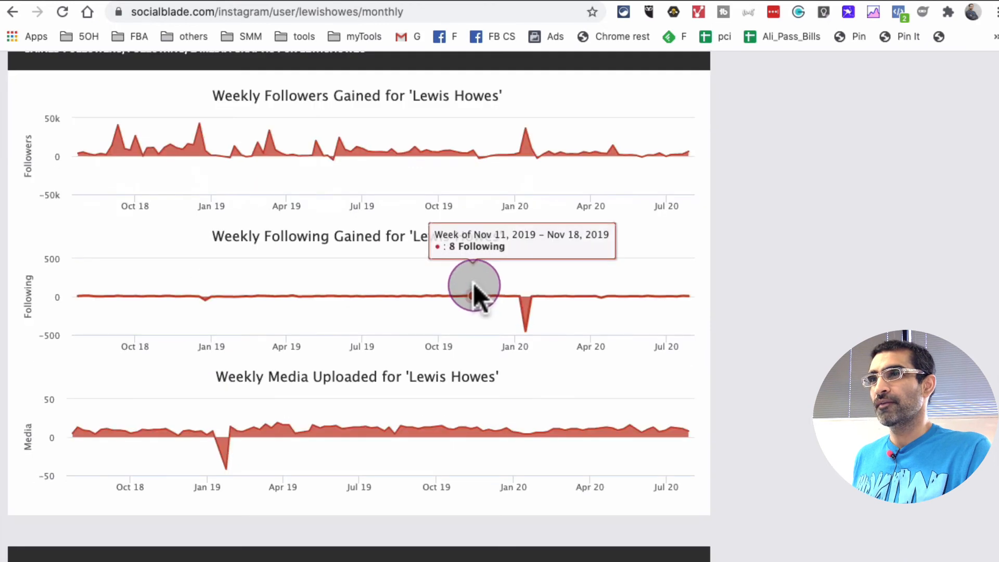
scroll("down", 3)
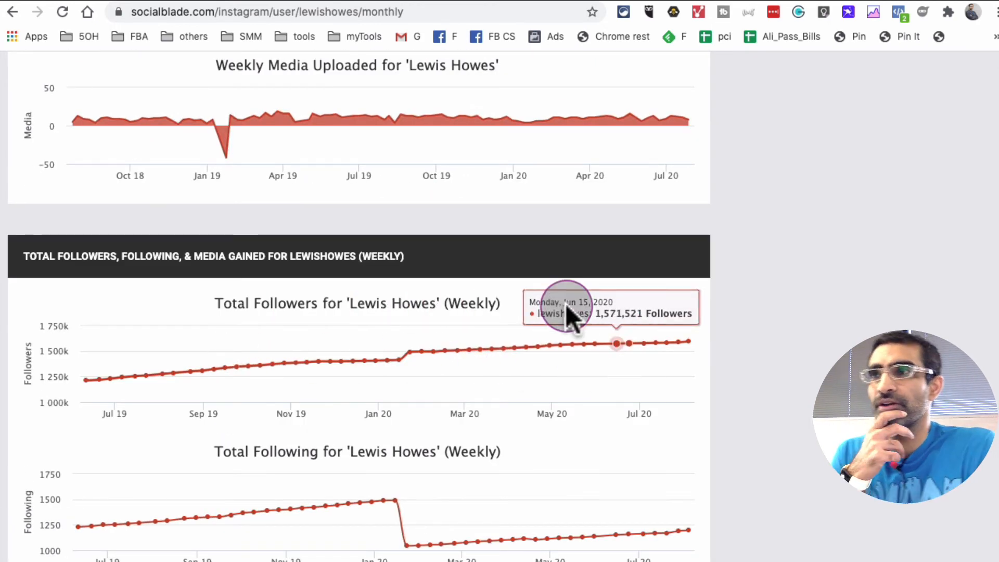
mouse_move(111, 401)
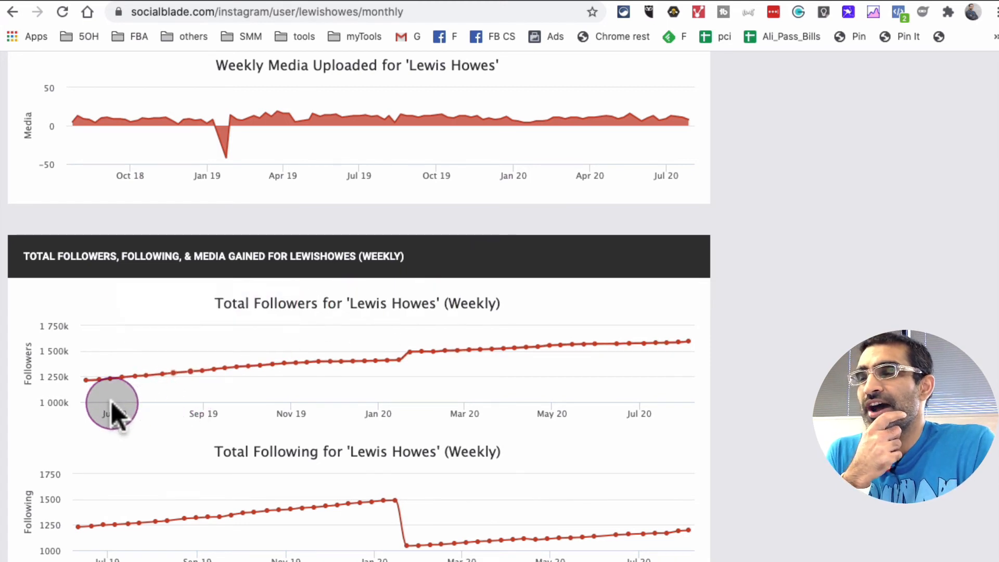
mouse_move(399, 363)
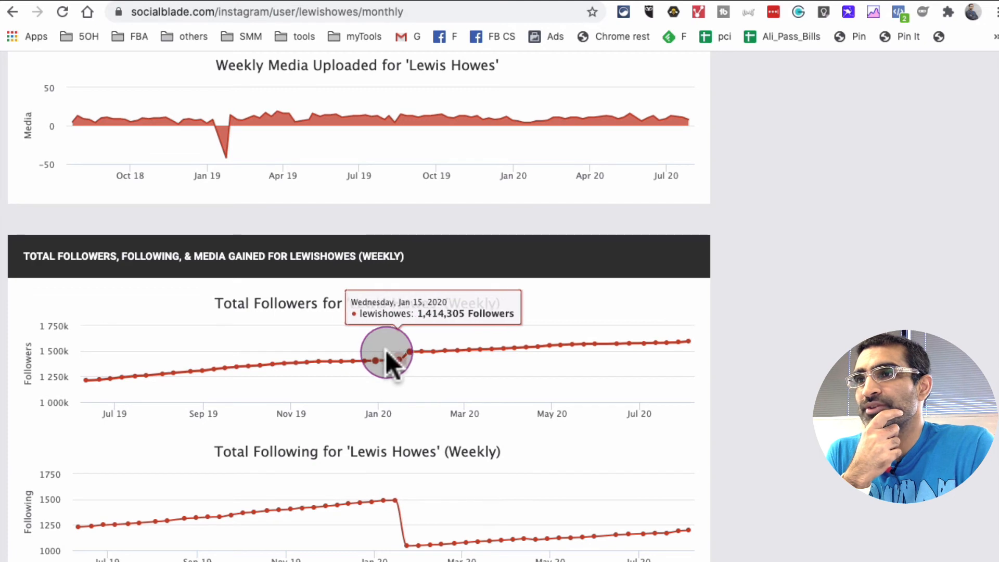
scroll("down", 3)
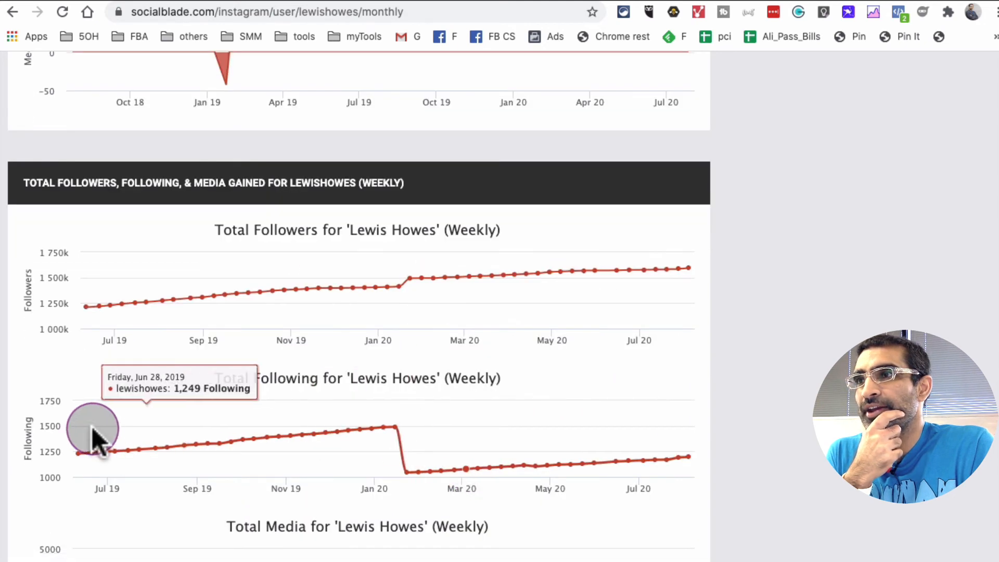
scroll("down", 3)
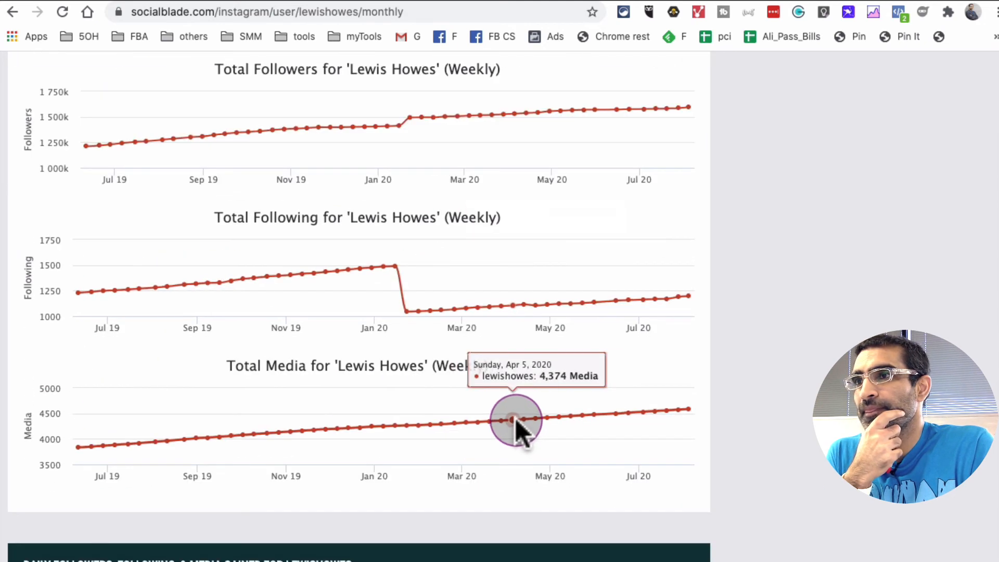
scroll("down", 3)
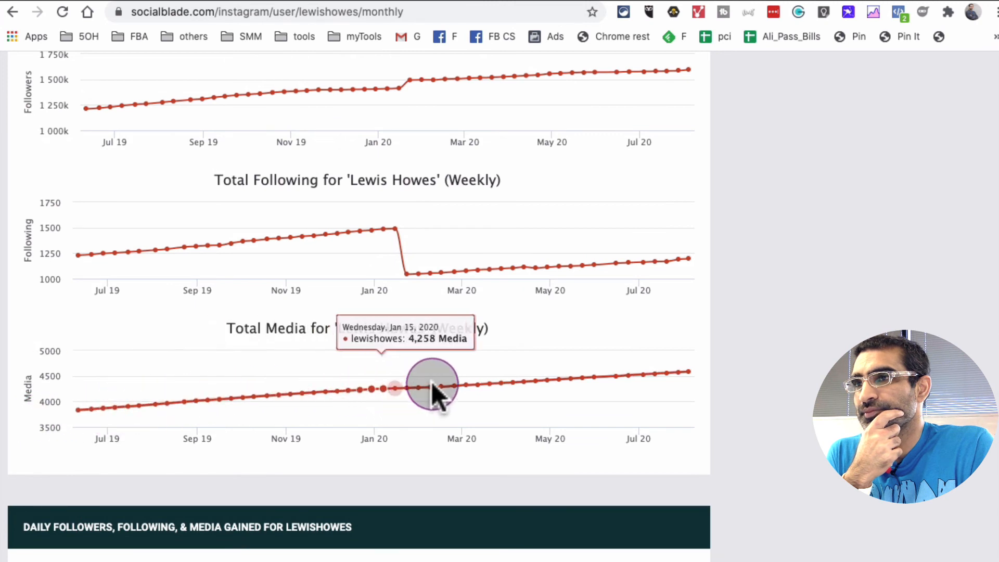
mouse_move(185, 403)
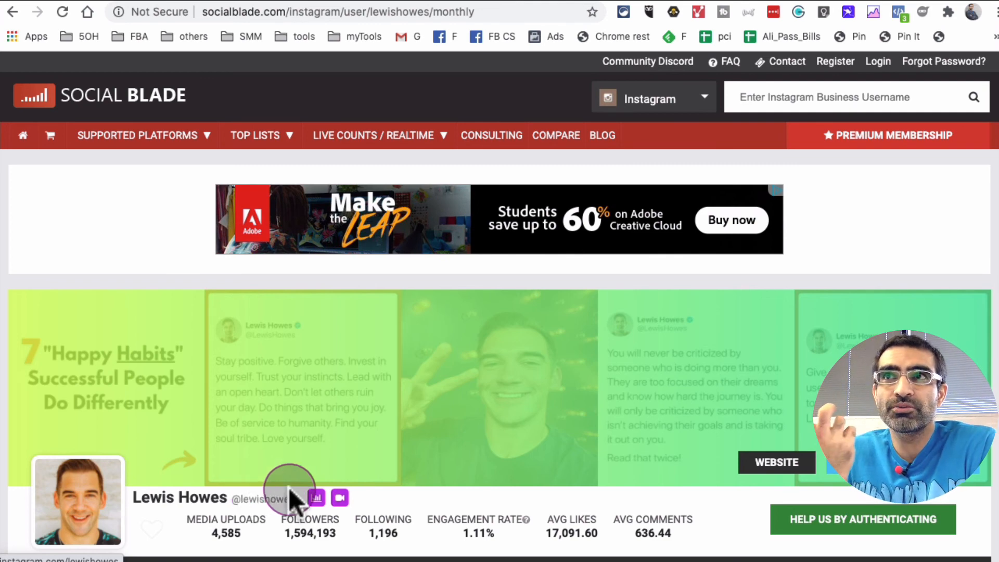
- Scroll down again over the daily table to the weekly gained followers, following and media charts
scroll("down", 3)
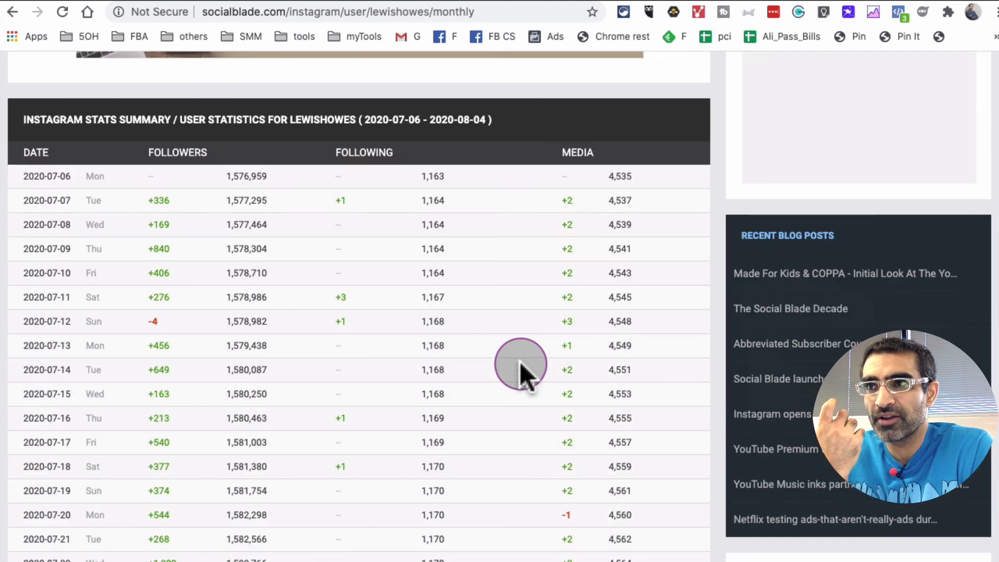
scroll("down", 3)
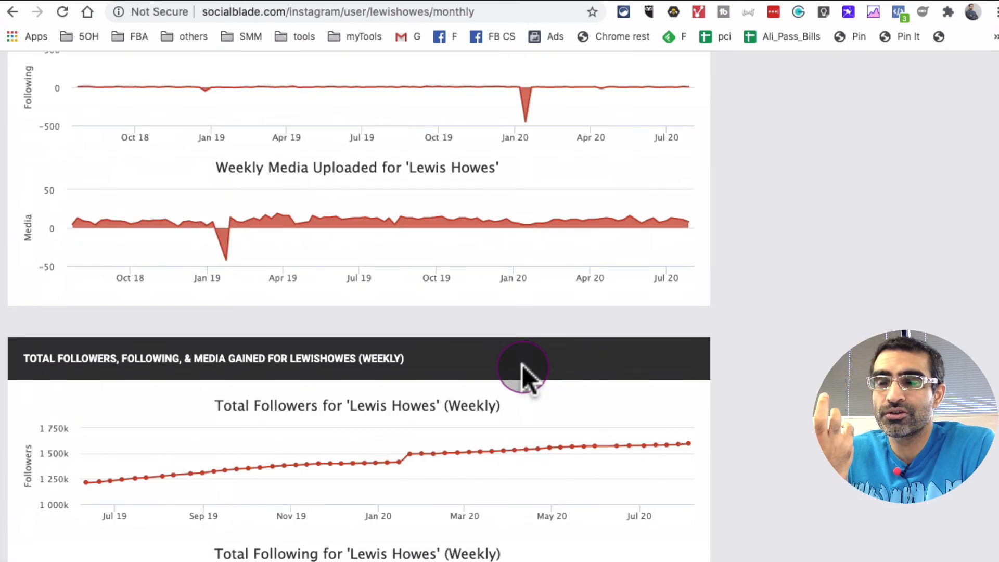
scroll("down", 3)
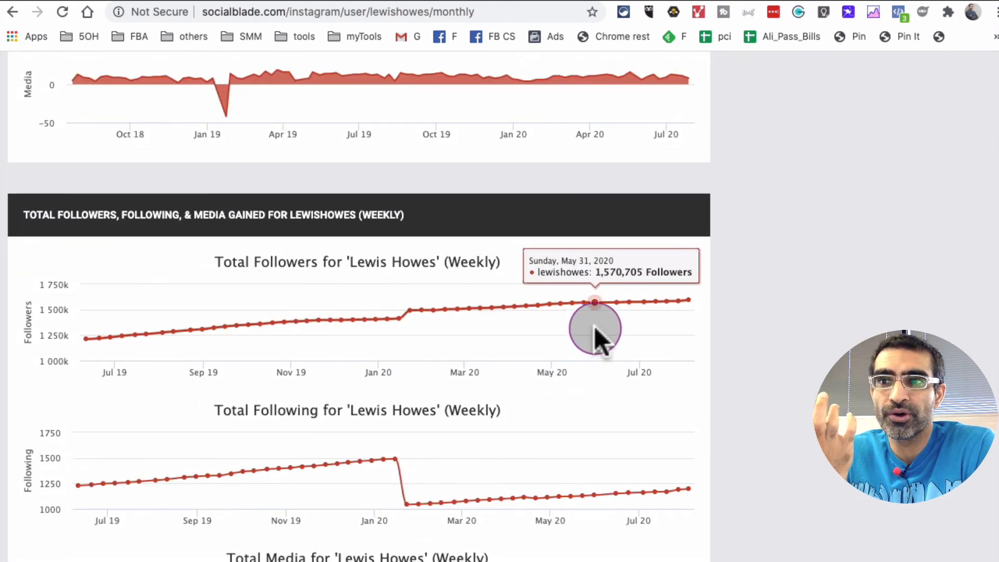
scroll("down", 3)
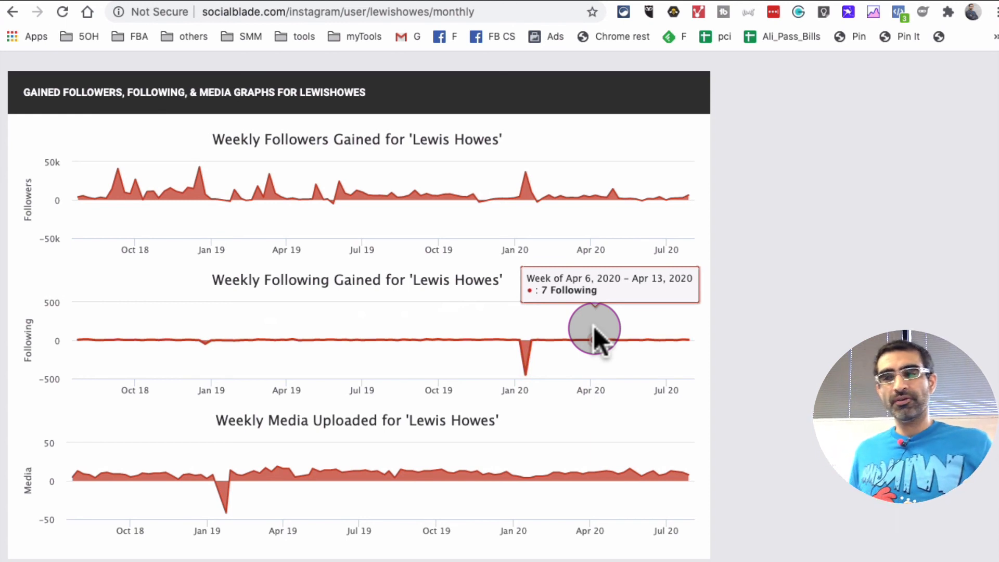
mouse_move(681, 220)
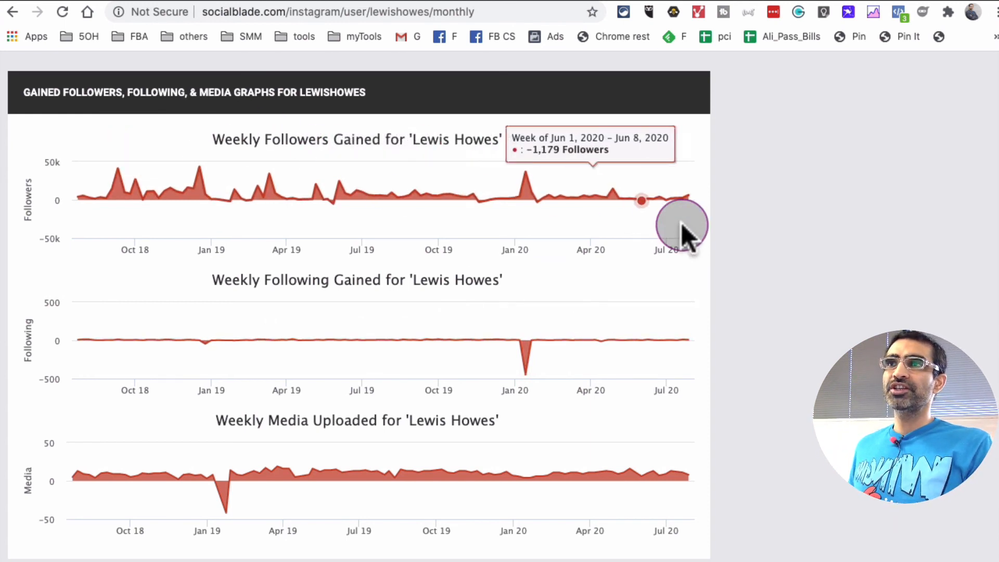